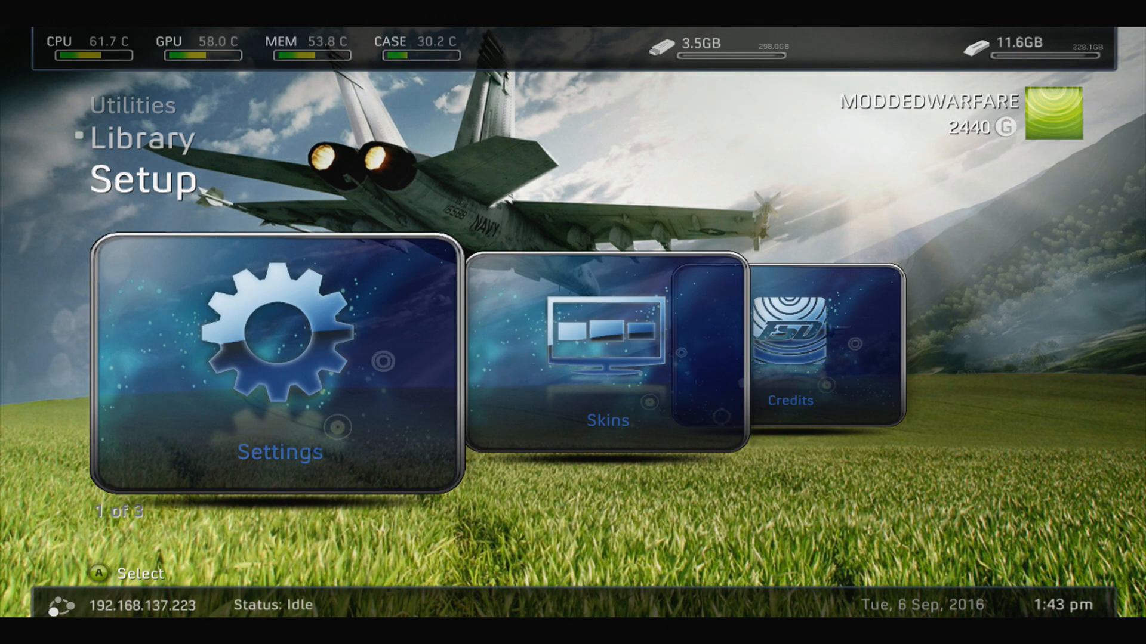
- Enable the Samba Server in FreeStyle Dash's General Settings
{"action": "left_click", "coordinate": [274, 340]}
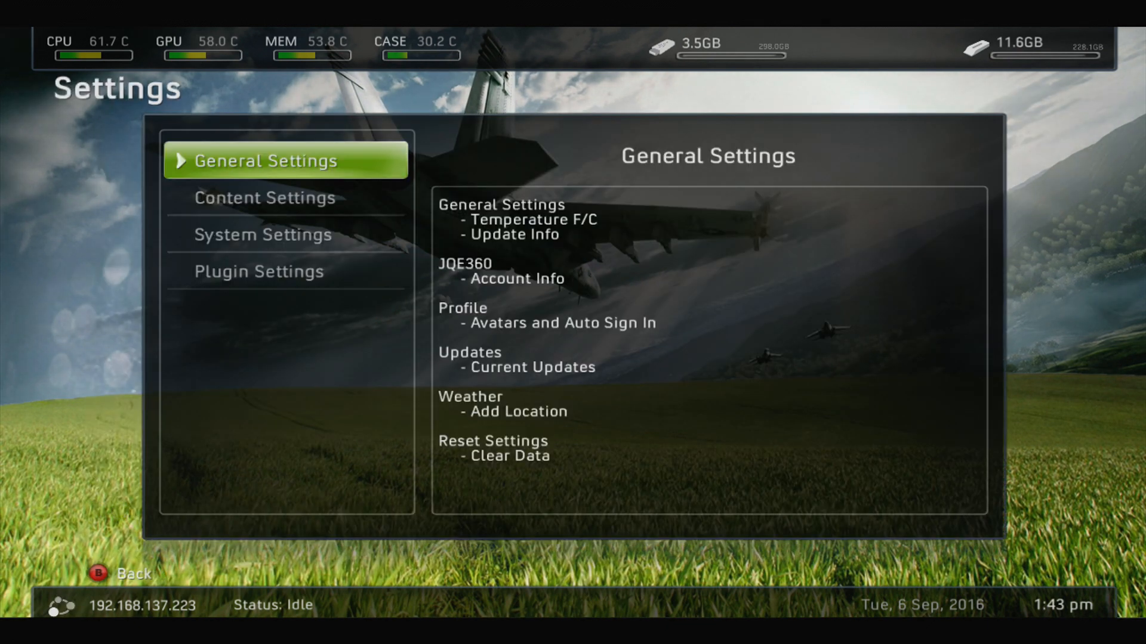
{"action": "left_click", "coordinate": [285, 160]}
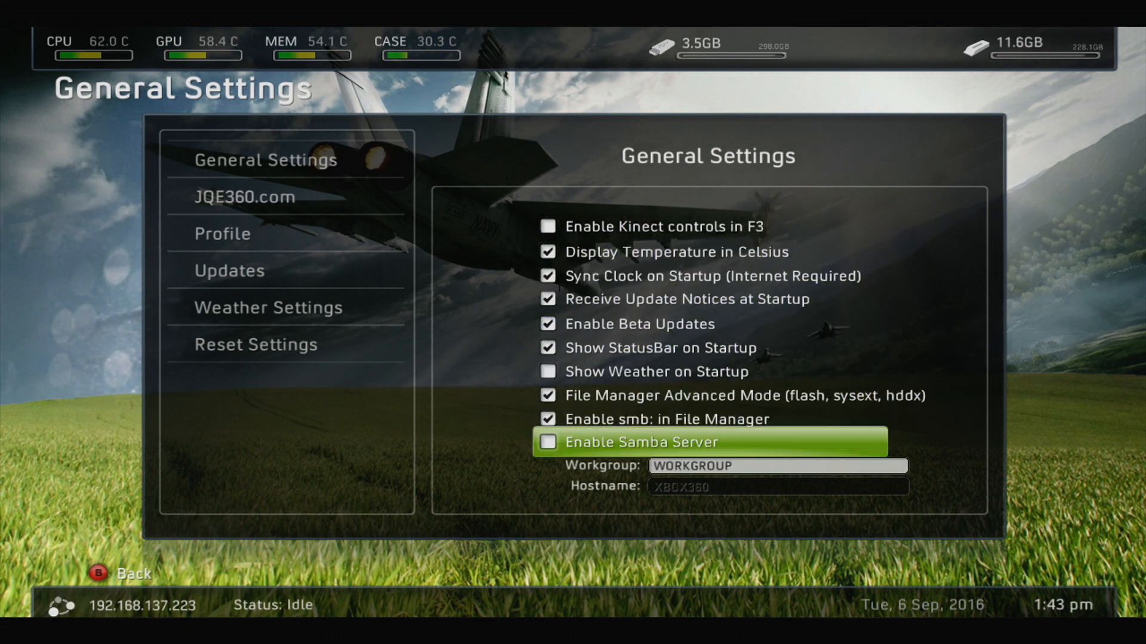
{"action": "left_click", "coordinate": [546, 442]}
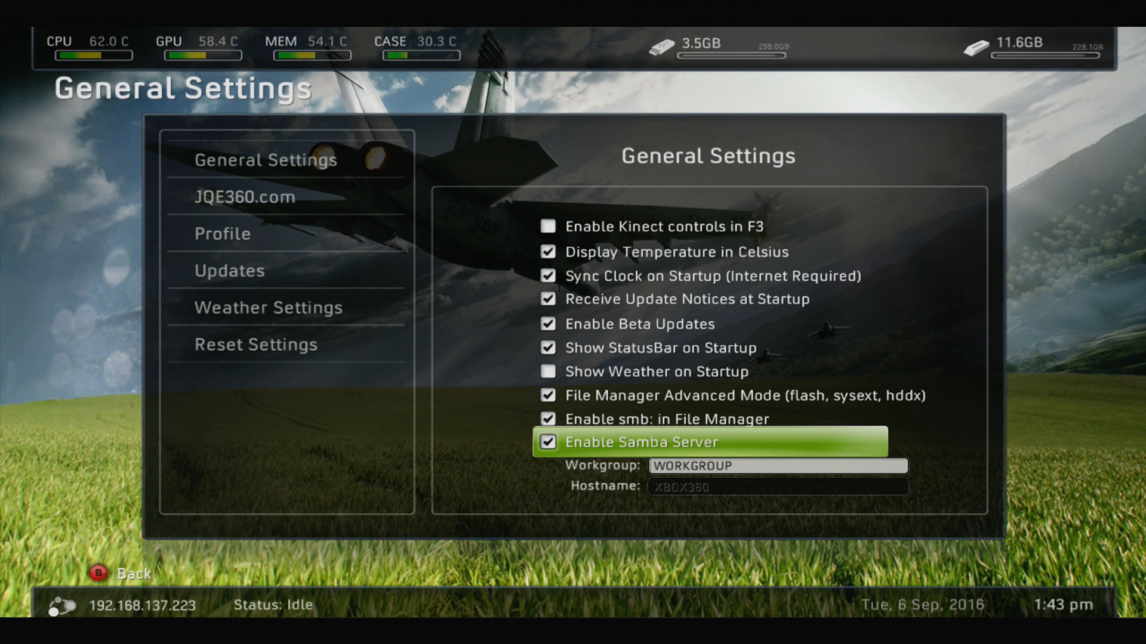
- Set the console's Samba hostname to jtag with the on-screen keyboard
{"action": "left_click", "coordinate": [778, 488]}
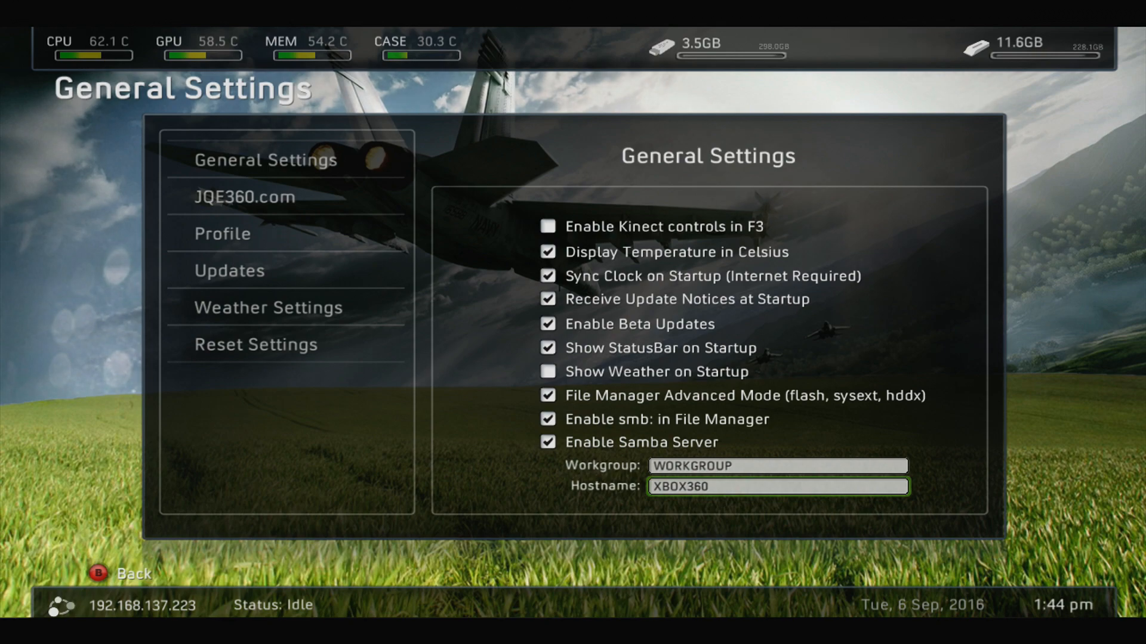
{"action": "left_click", "coordinate": [778, 486]}
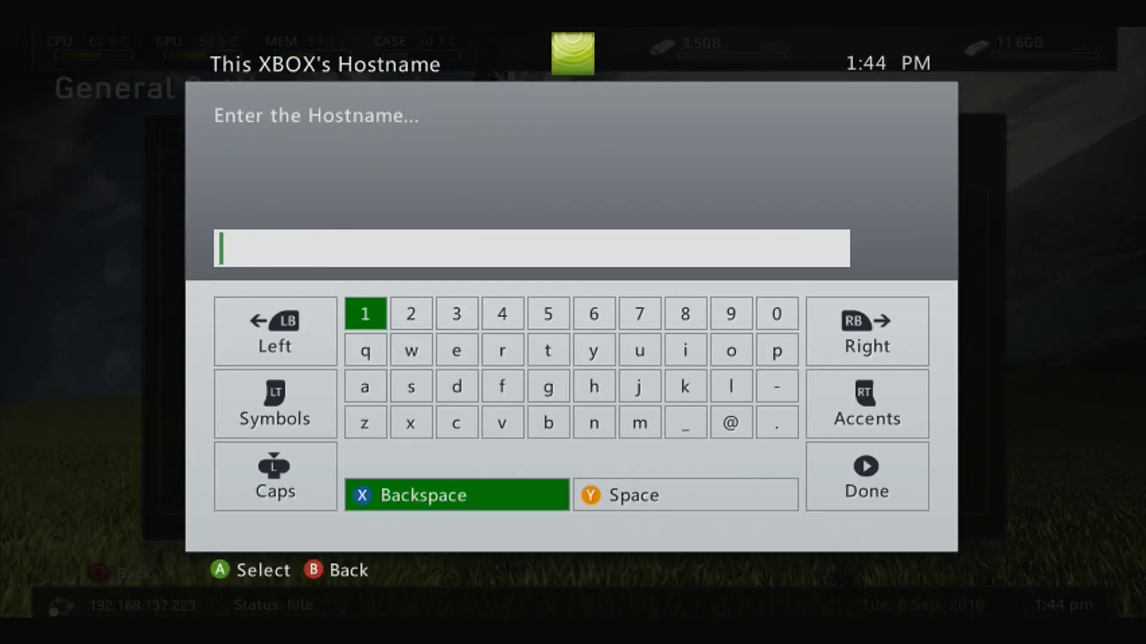
{"action": "left_click", "coordinate": [638, 386]}
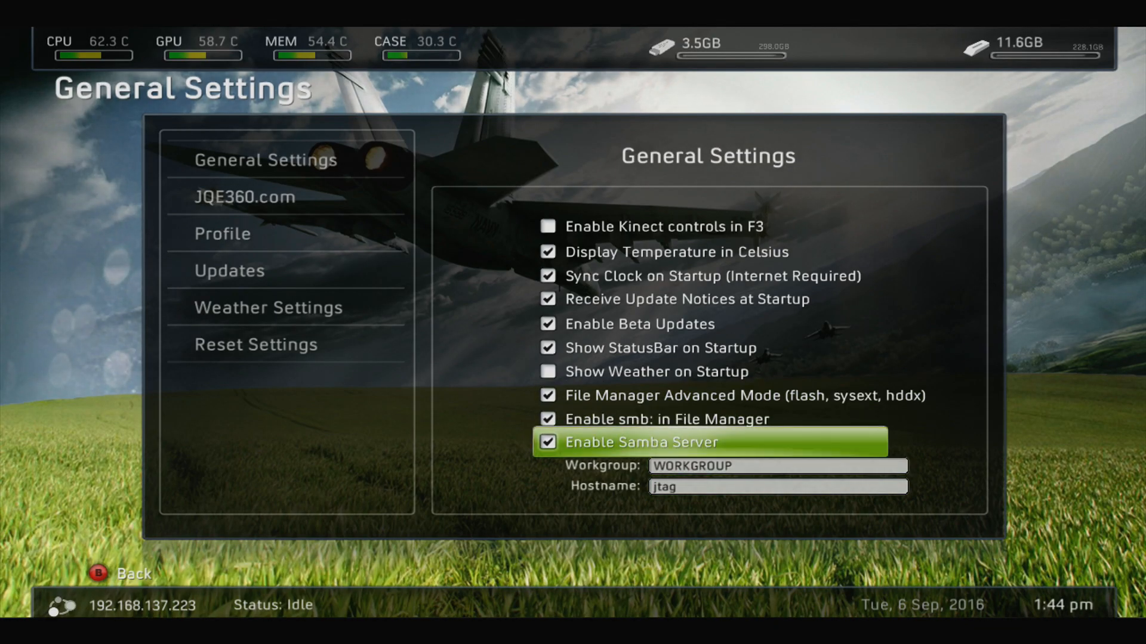
- Back out of General Settings to the dashboard and move to Library
{"action": "key", "text": "Up"}
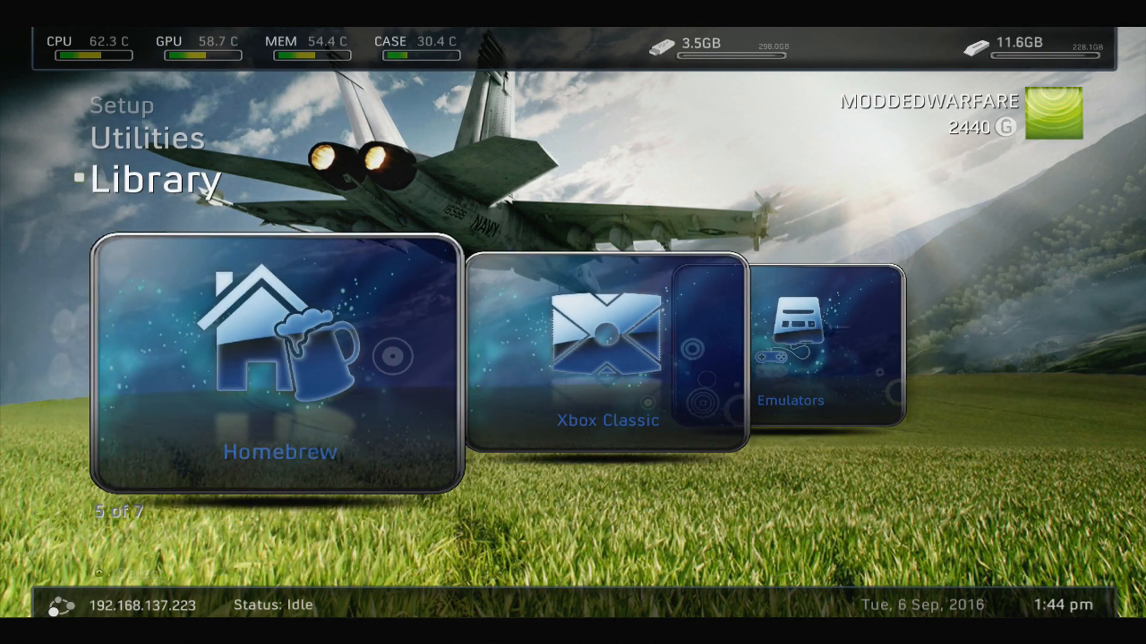
{"action": "left_click", "coordinate": [269, 355]}
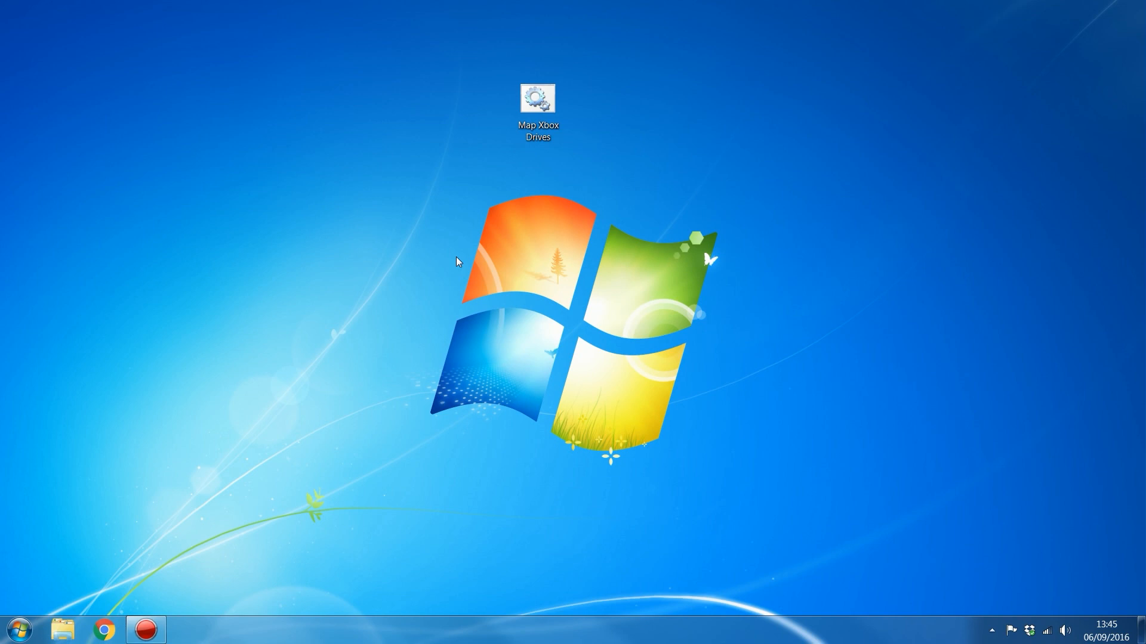
- From the Start menu's Computer view, bring up the Map Network Drive dialog
{"action": "left_click", "coordinate": [26, 625]}
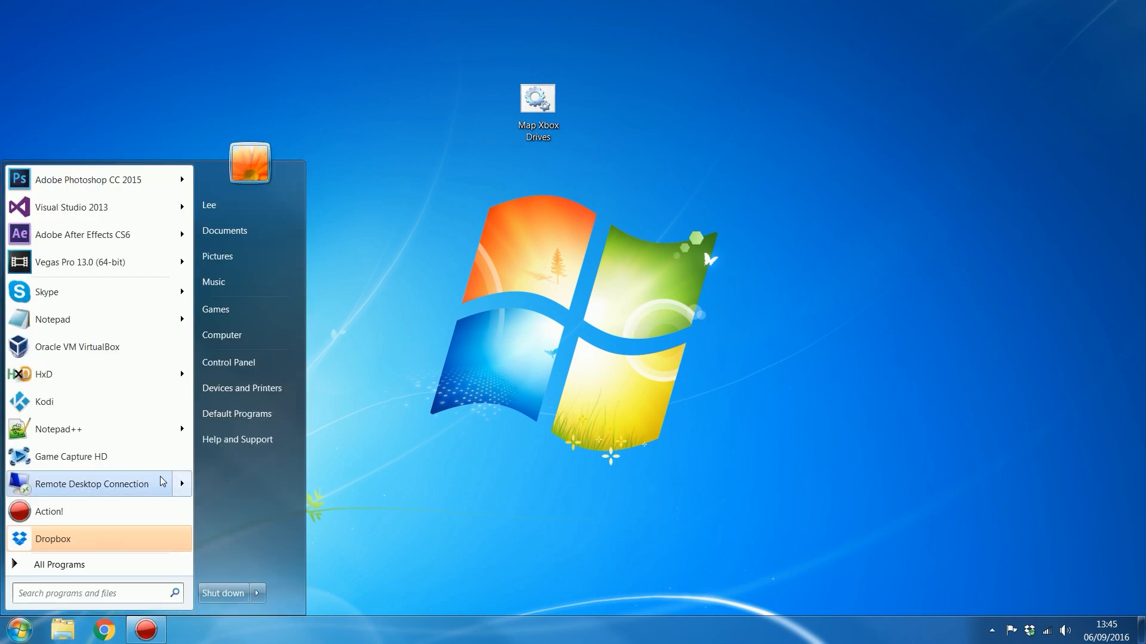
{"action": "left_click", "coordinate": [221, 336]}
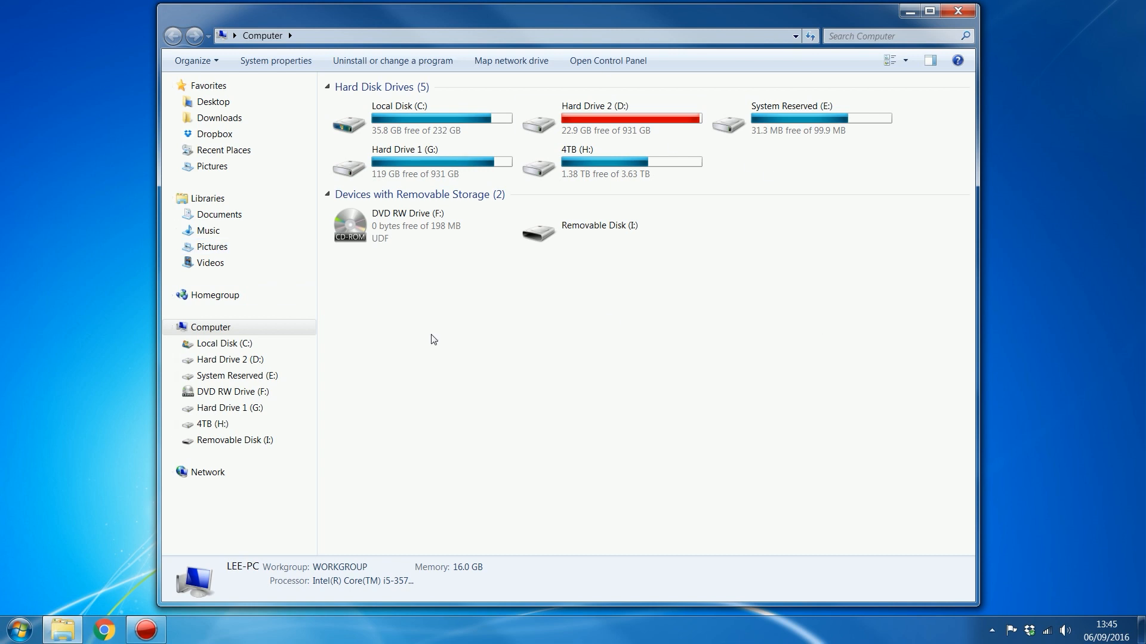
{"action": "mouse_move", "coordinate": [394, 218]}
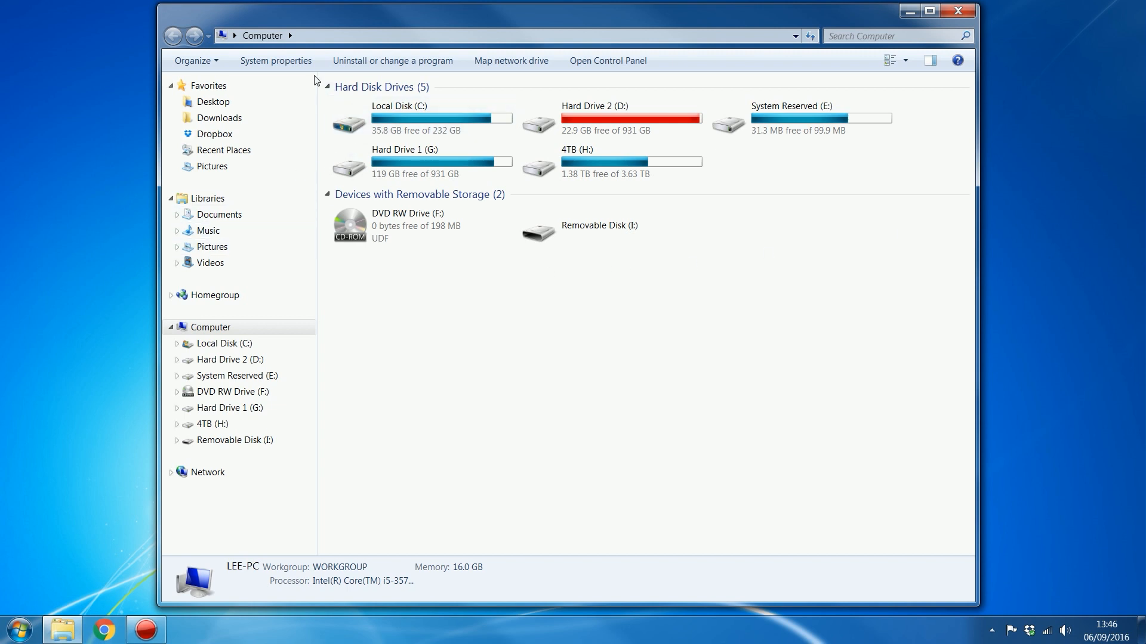
{"action": "left_click", "coordinate": [511, 61]}
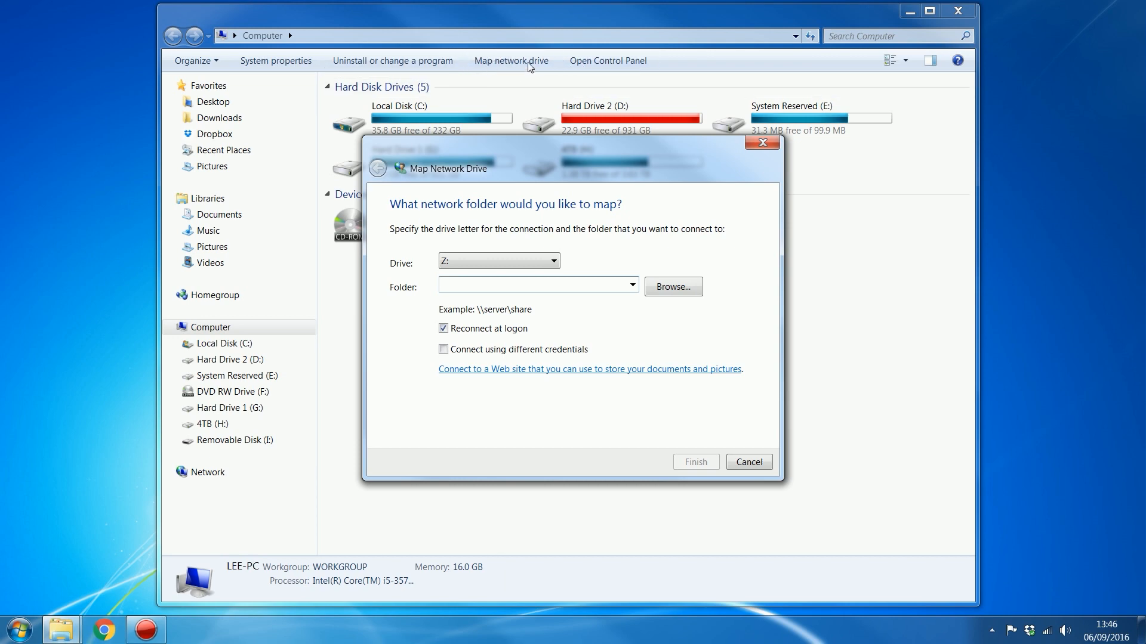
- Map \\jtag\HDD1 as network drive Z: and finish to list its folders
{"action": "left_click", "coordinate": [532, 284]}
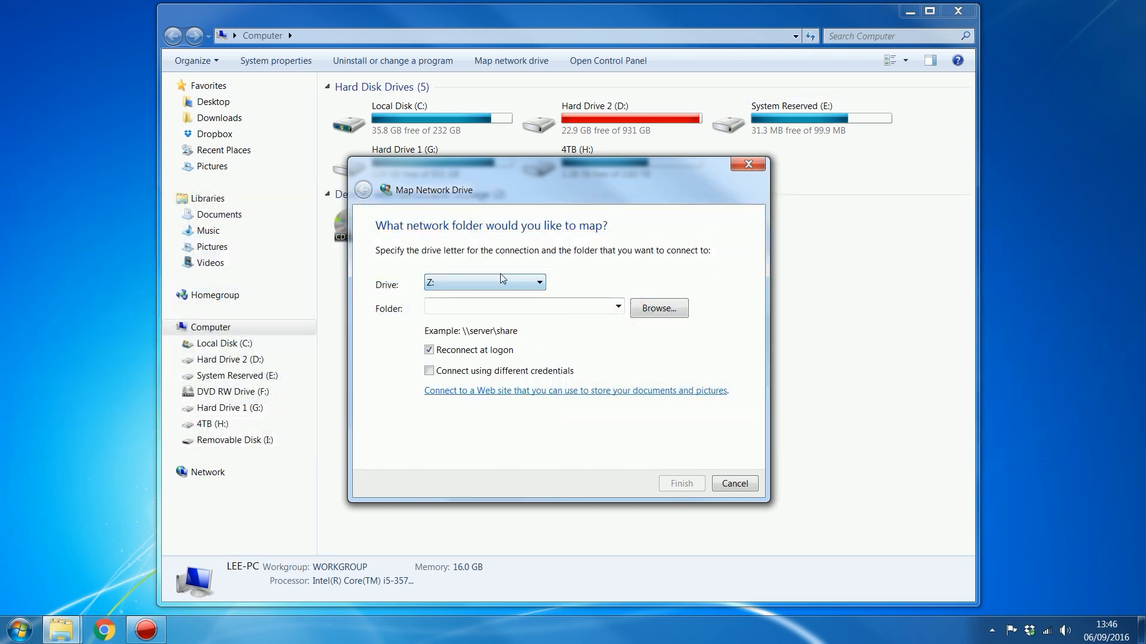
{"action": "left_click", "coordinate": [518, 307]}
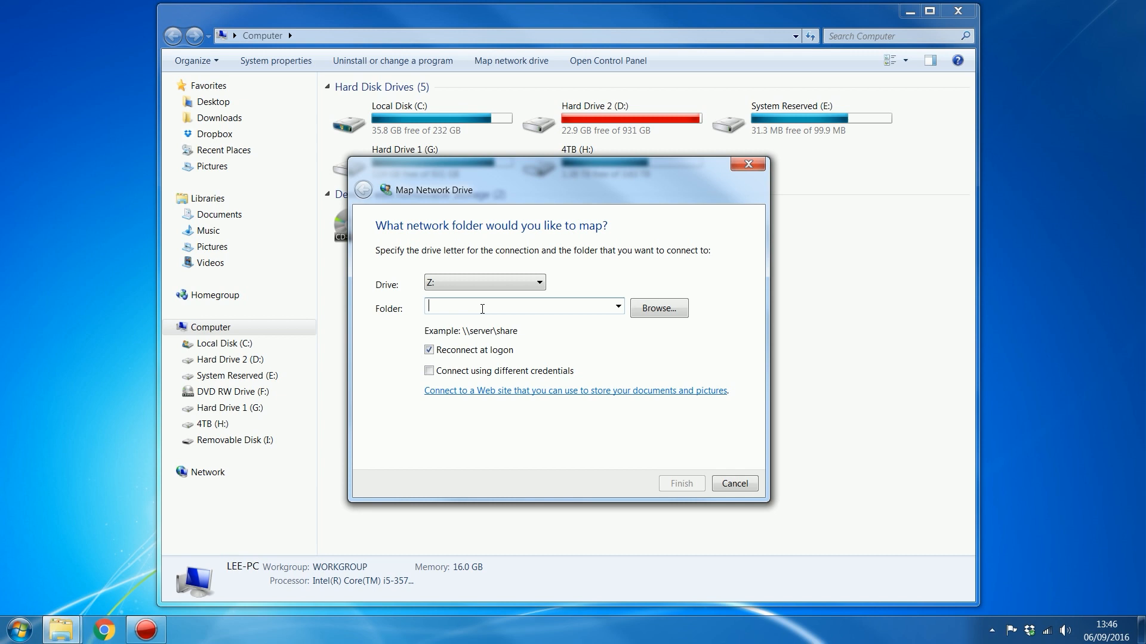
{"action": "type", "text": "\\\\jtag"}
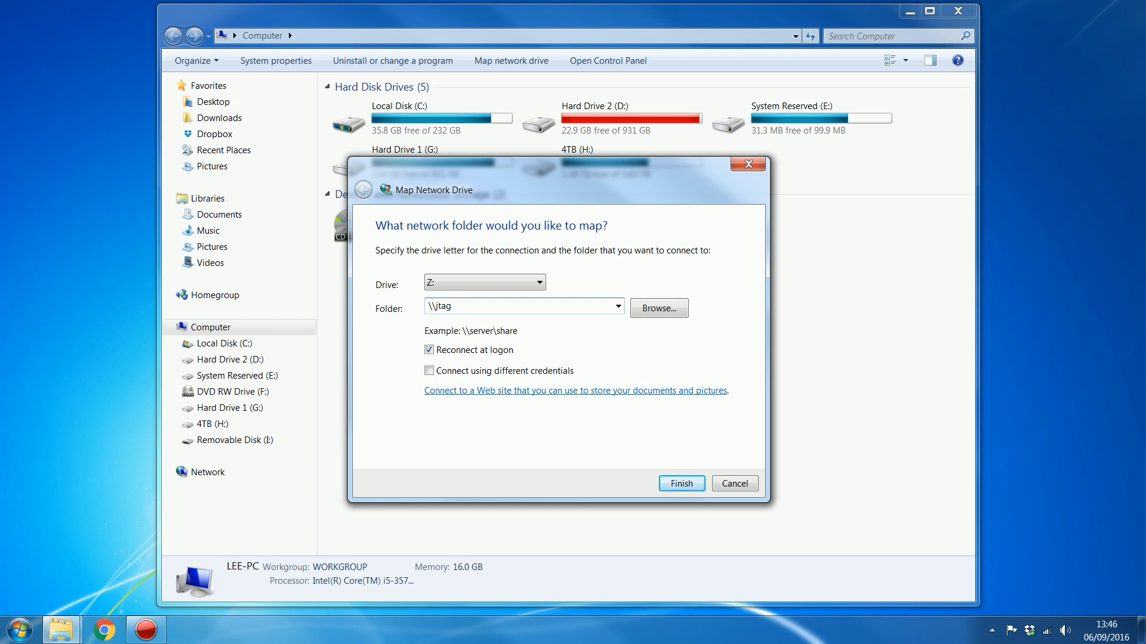
{"action": "type", "text": "\\"}
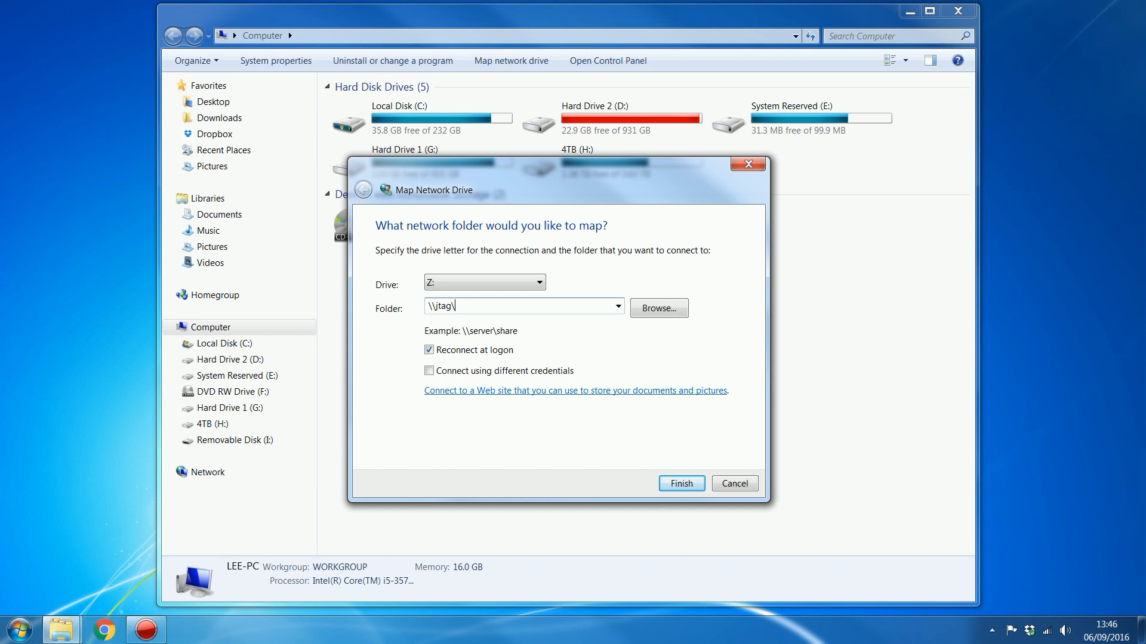
{"action": "type", "text": "H"}
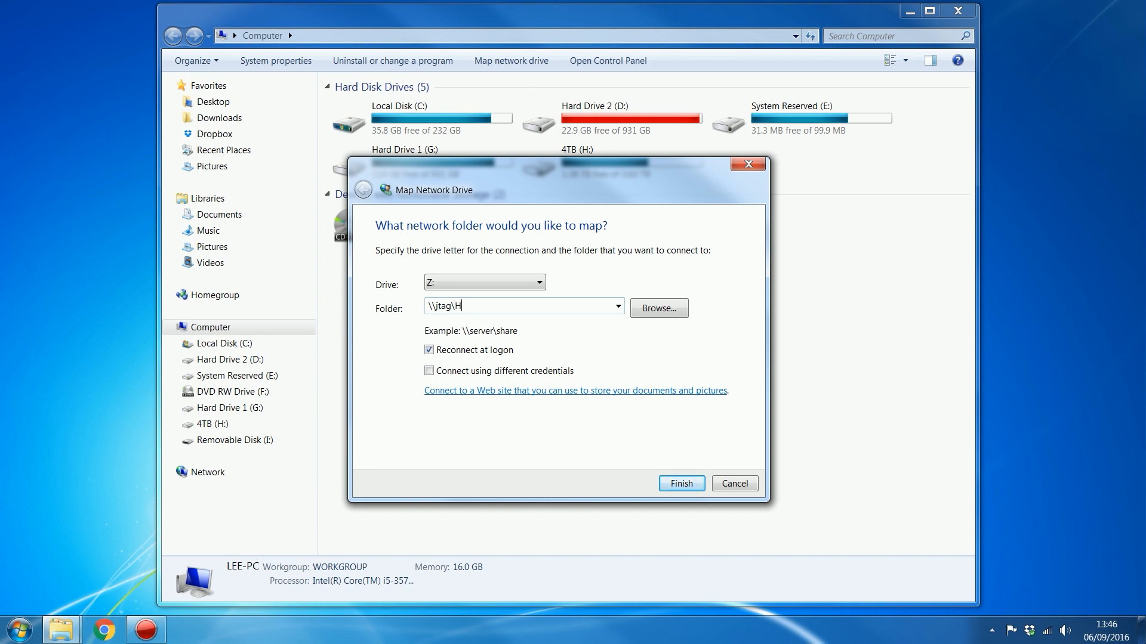
{"action": "type", "text": "DD1"}
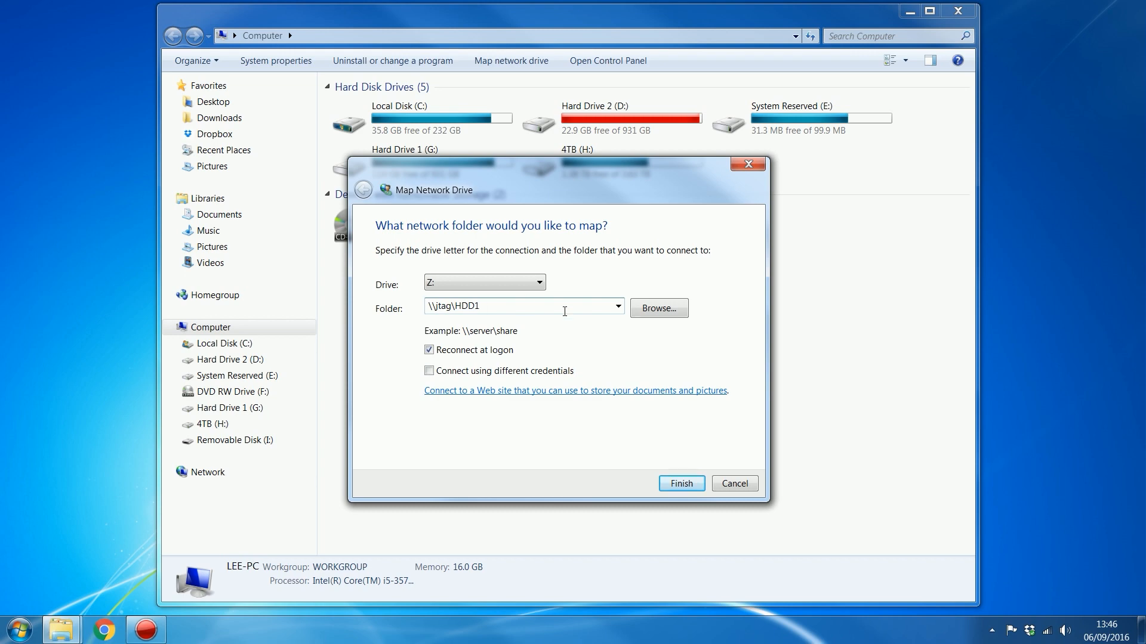
{"action": "left_click", "coordinate": [680, 483]}
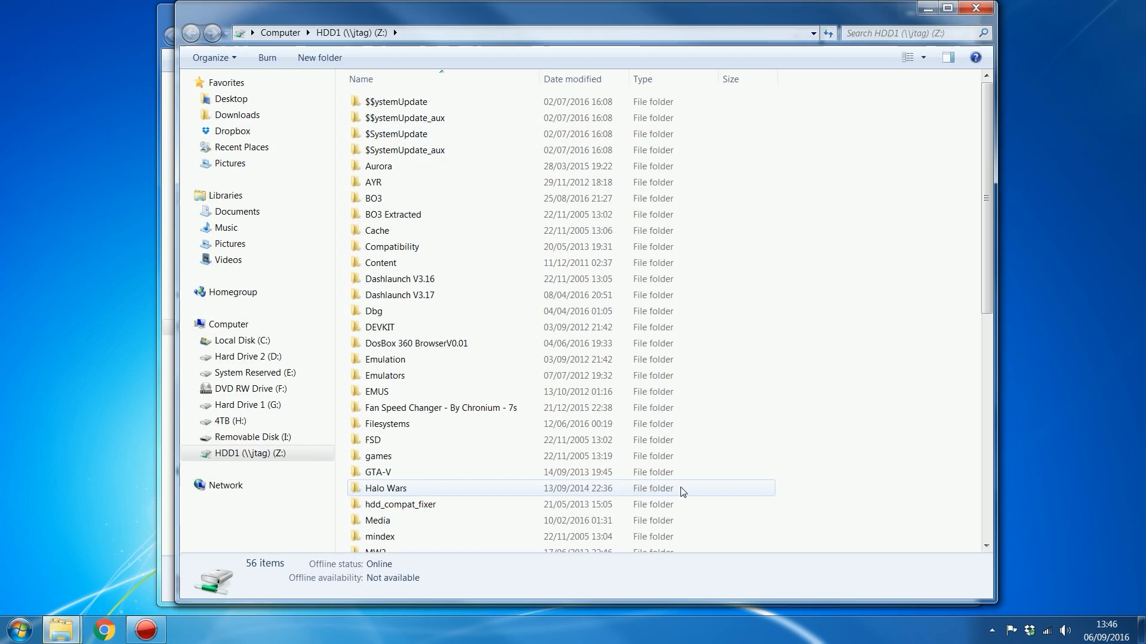
- Browse the Dashlaunch V3.17 and Modern Warfare 3 folders, then reopen the mapped HDD1 drive
{"action": "scroll", "scroll_direction": "down", "scroll_amount": 3}
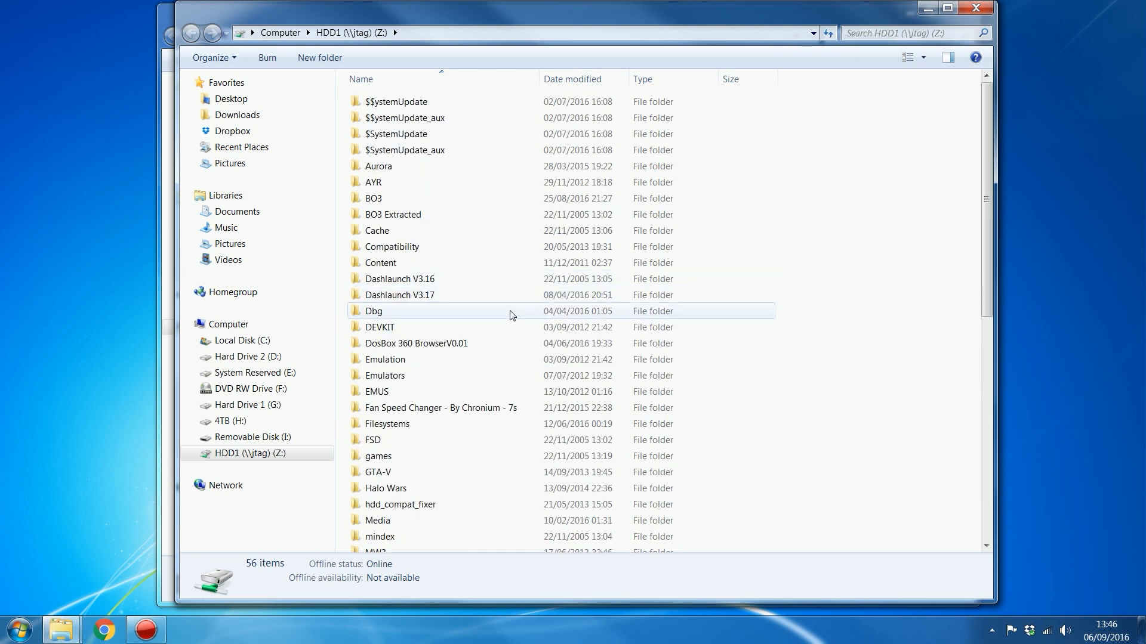
{"action": "double_click", "coordinate": [399, 295]}
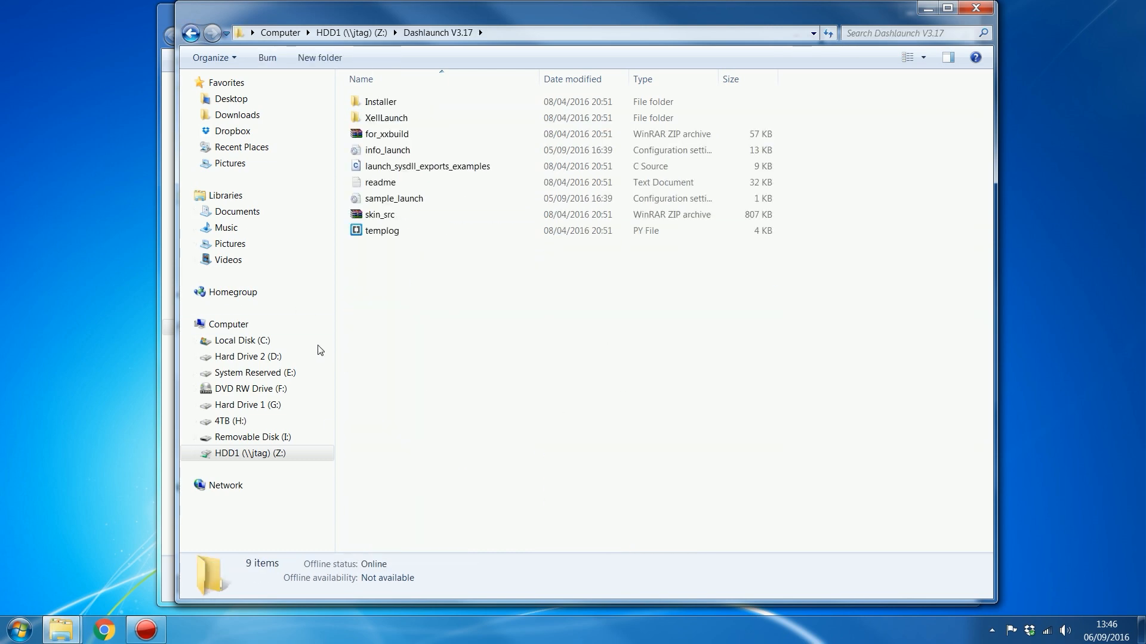
{"action": "left_click", "coordinate": [191, 33]}
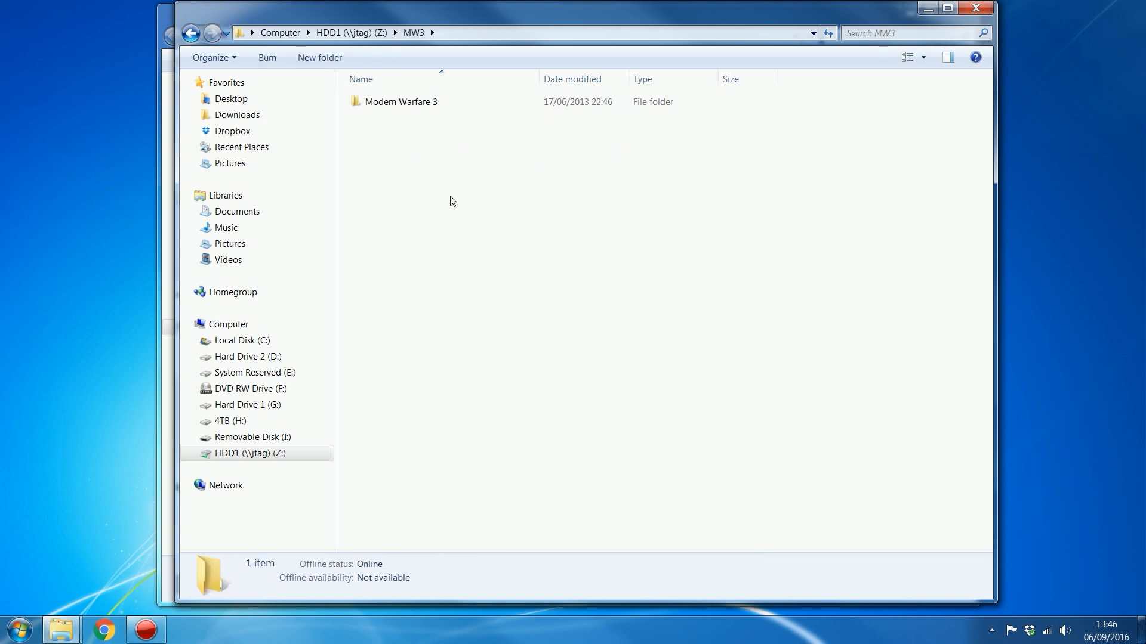
{"action": "double_click", "coordinate": [399, 102]}
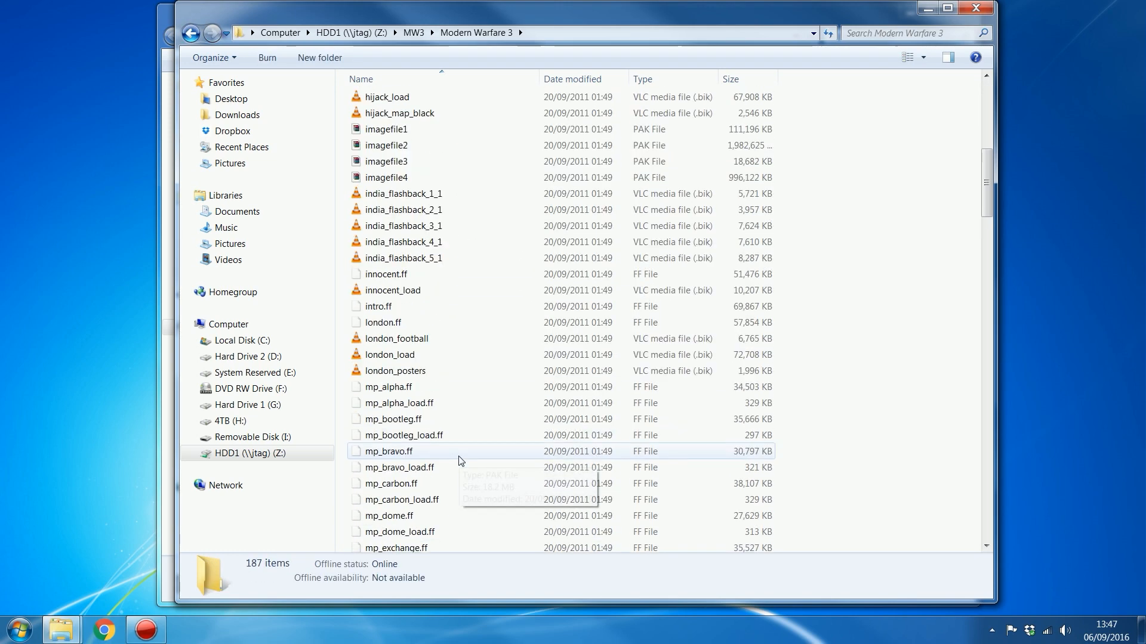
{"action": "left_click", "coordinate": [227, 325]}
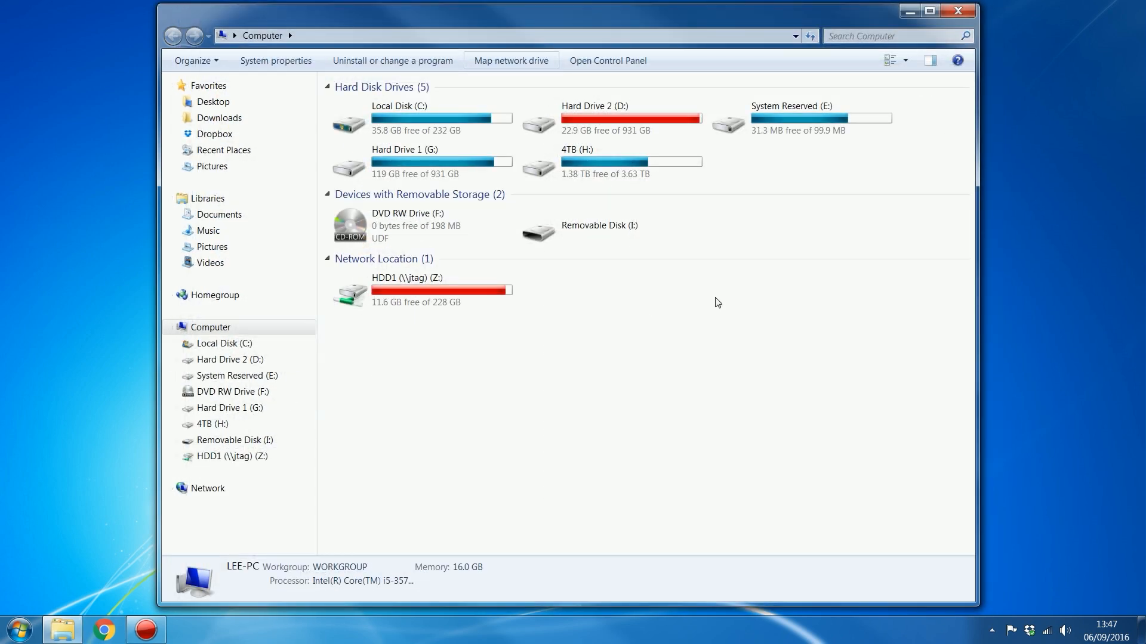
{"action": "left_click", "coordinate": [418, 289]}
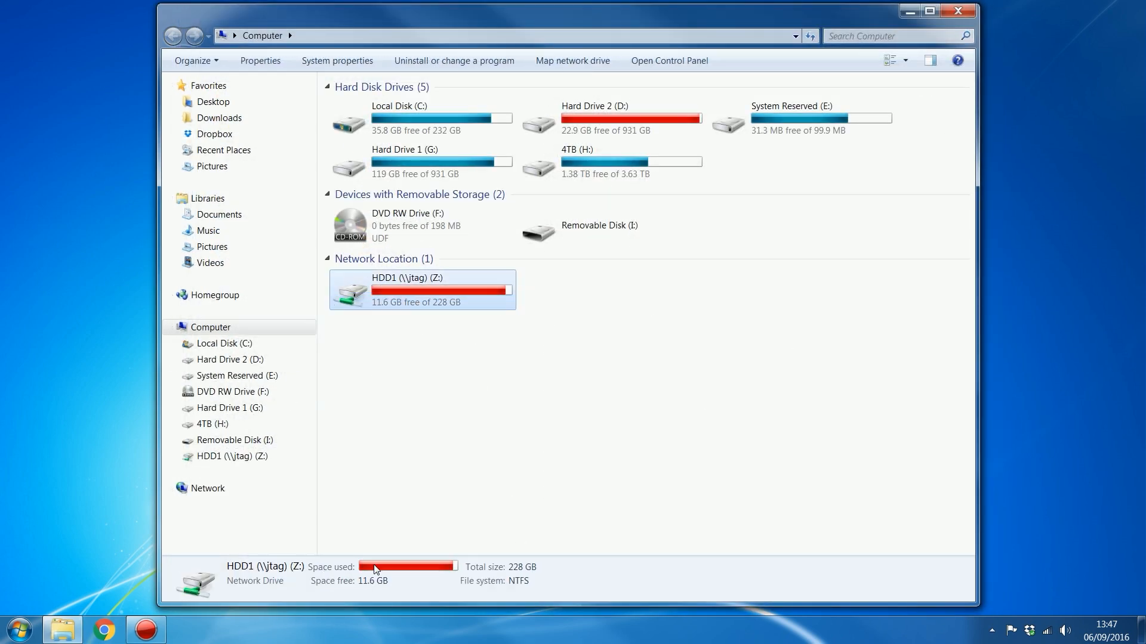
{"action": "mouse_move", "coordinate": [474, 465]}
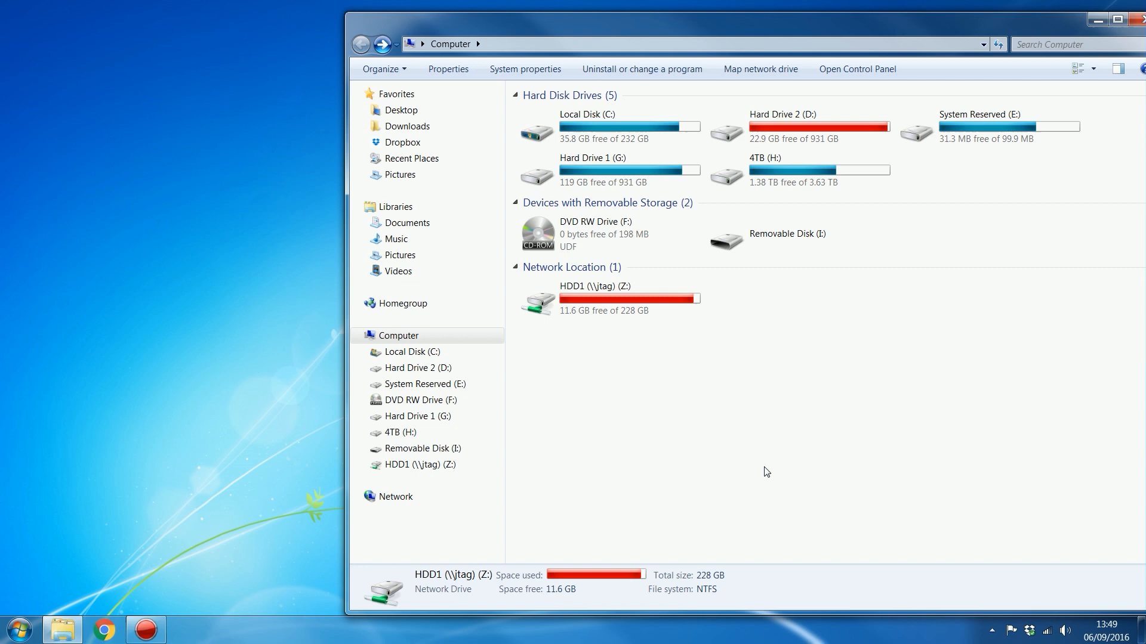
{"action": "left_click", "coordinate": [624, 298]}
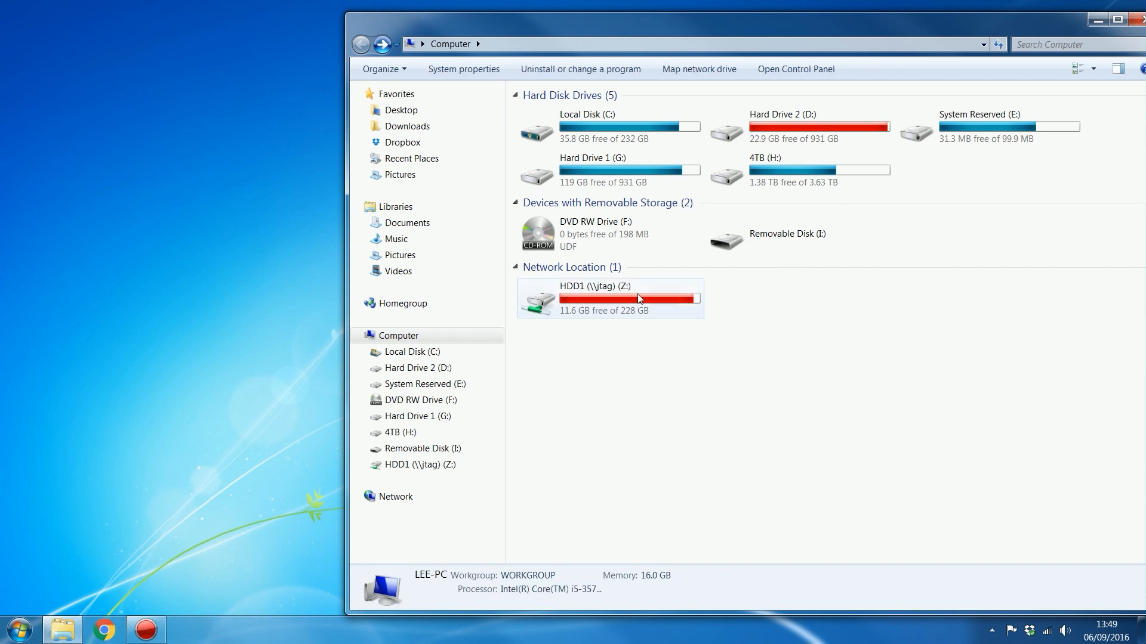
{"action": "double_click", "coordinate": [608, 299]}
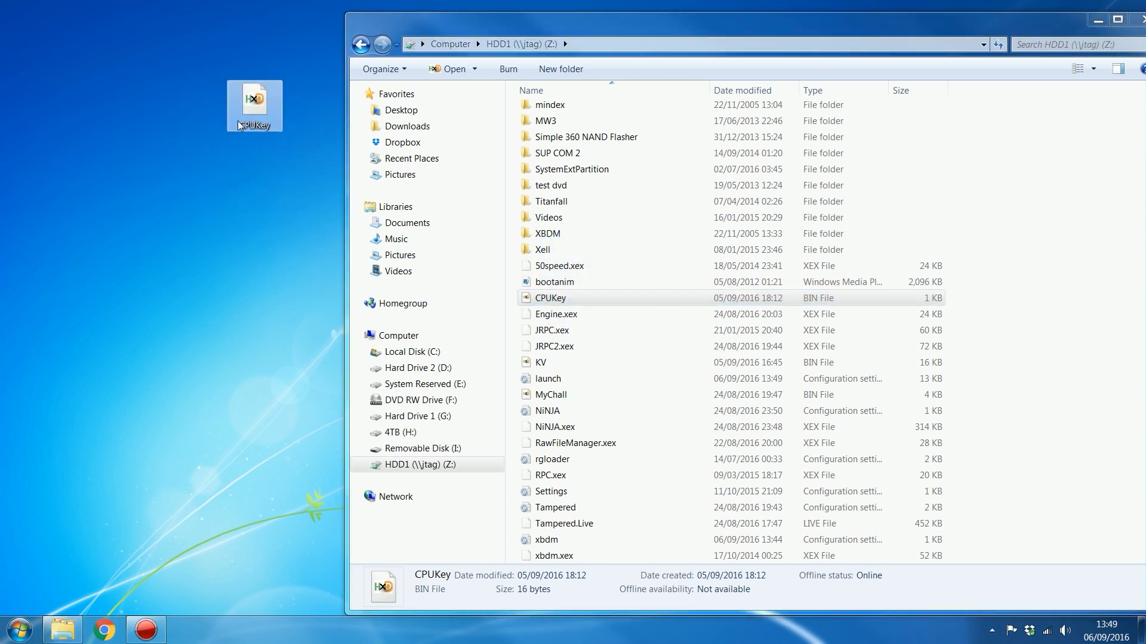
- Copy CPUKey from the desktop onto HDD1, replacing the old one, and delete the desktop copy
{"action": "left_click_drag", "start_coordinate": [254, 106], "coordinate": [1007, 358]}
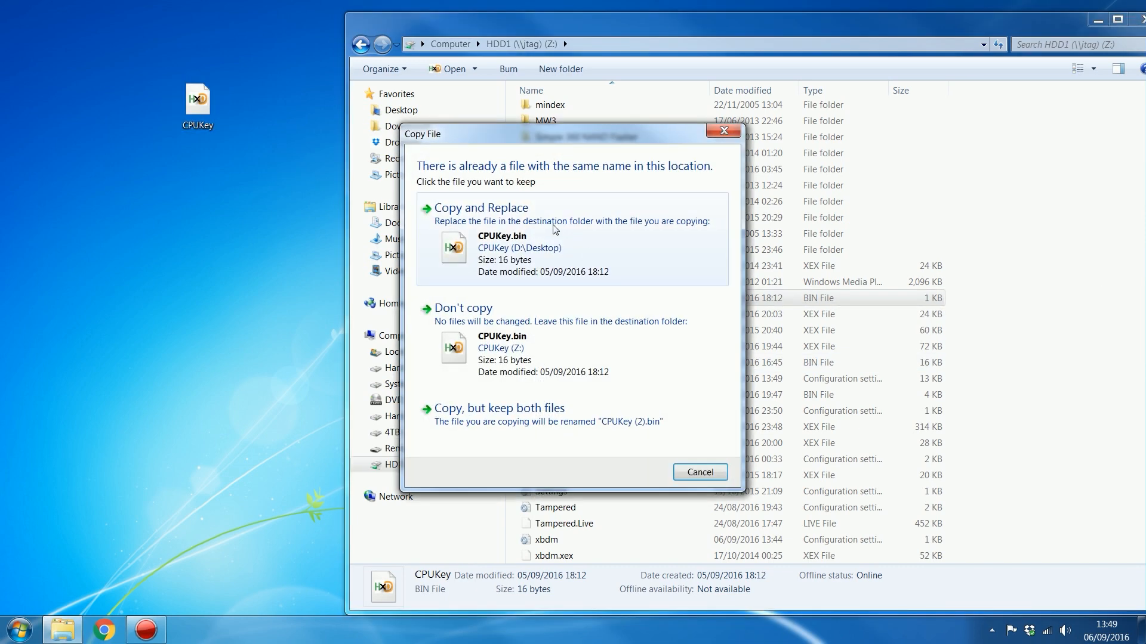
{"action": "left_click", "coordinate": [481, 208]}
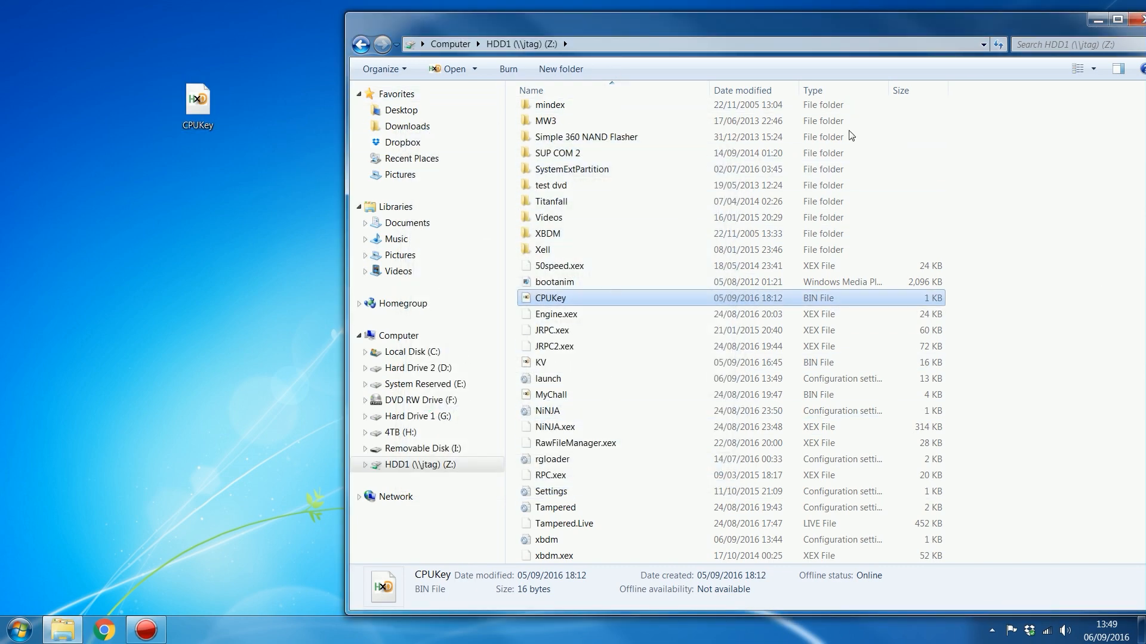
{"action": "key", "text": "Delete"}
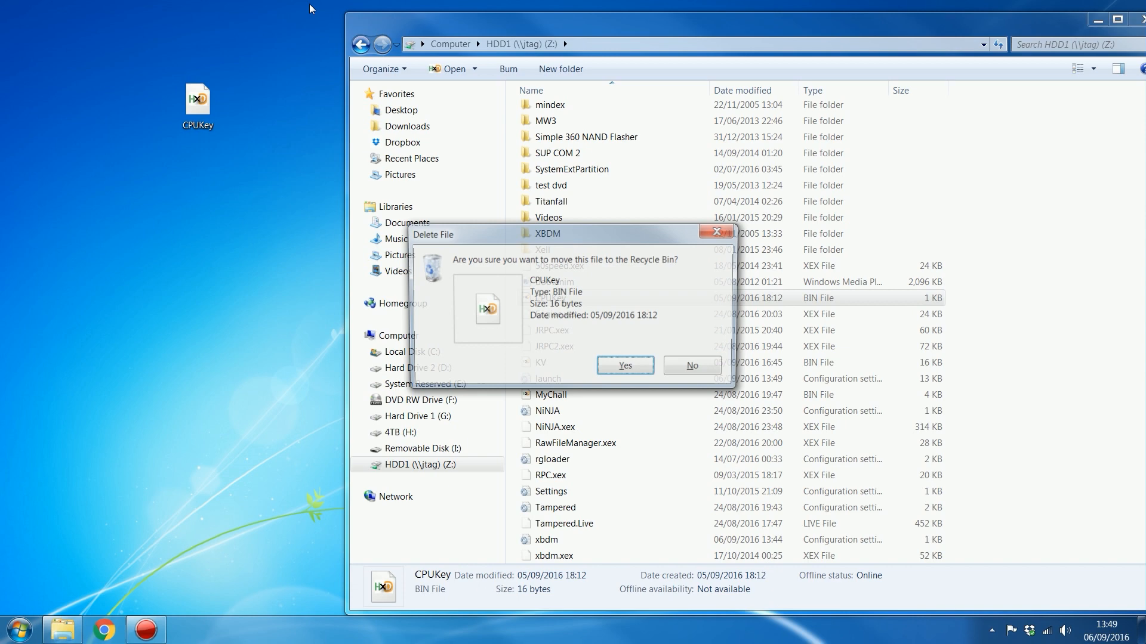
{"action": "left_click", "coordinate": [692, 366]}
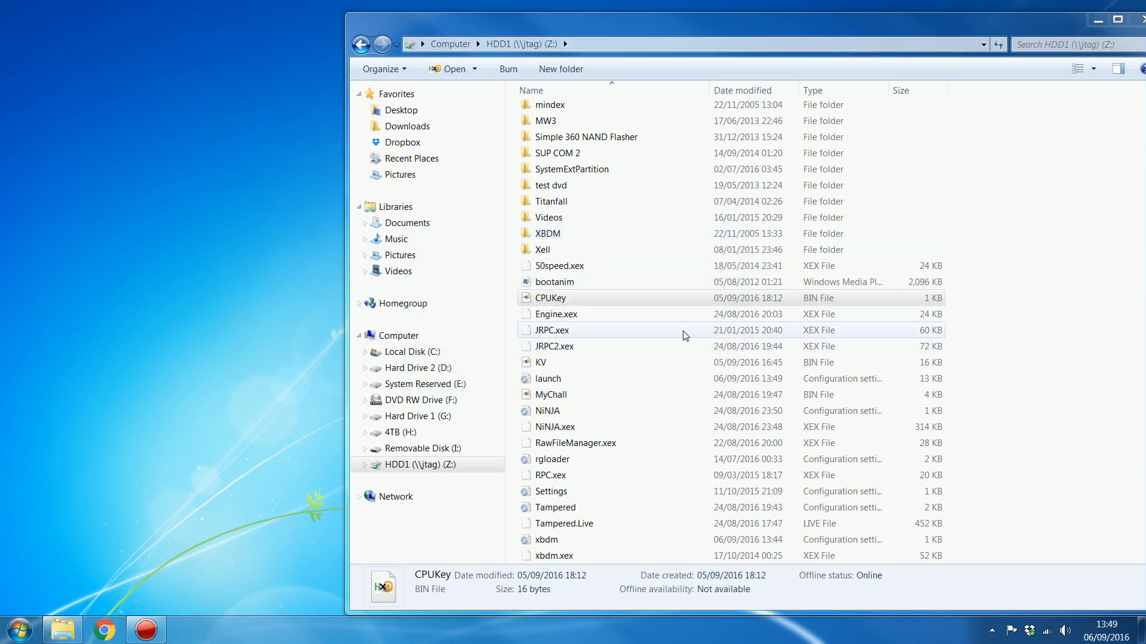
{"action": "left_click", "coordinate": [551, 330]}
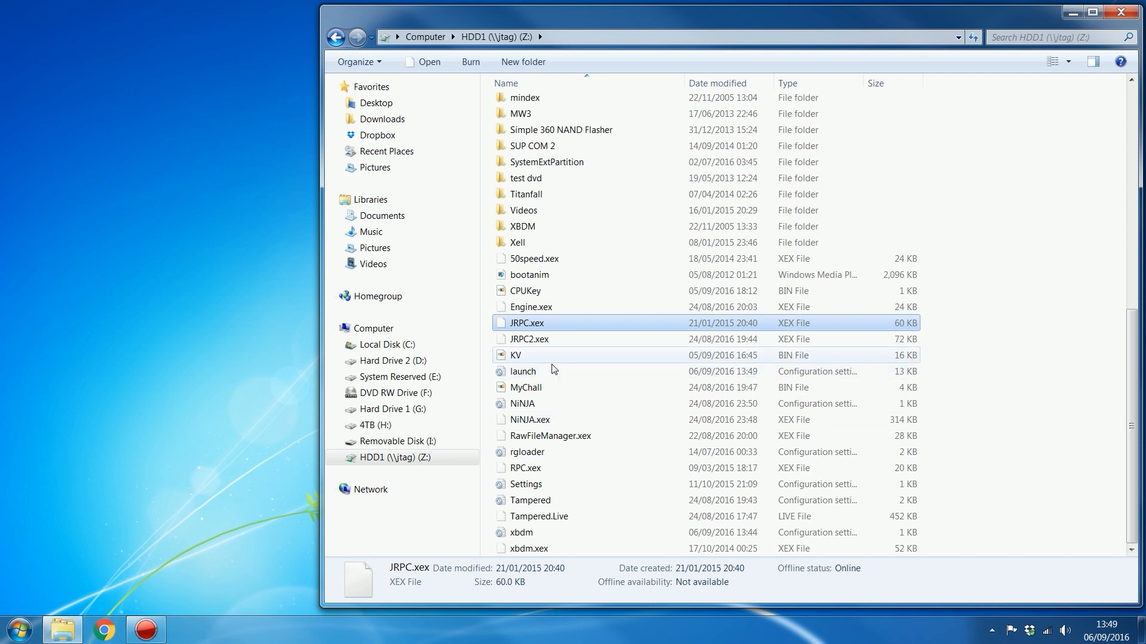
{"action": "mouse_move", "coordinate": [616, 367]}
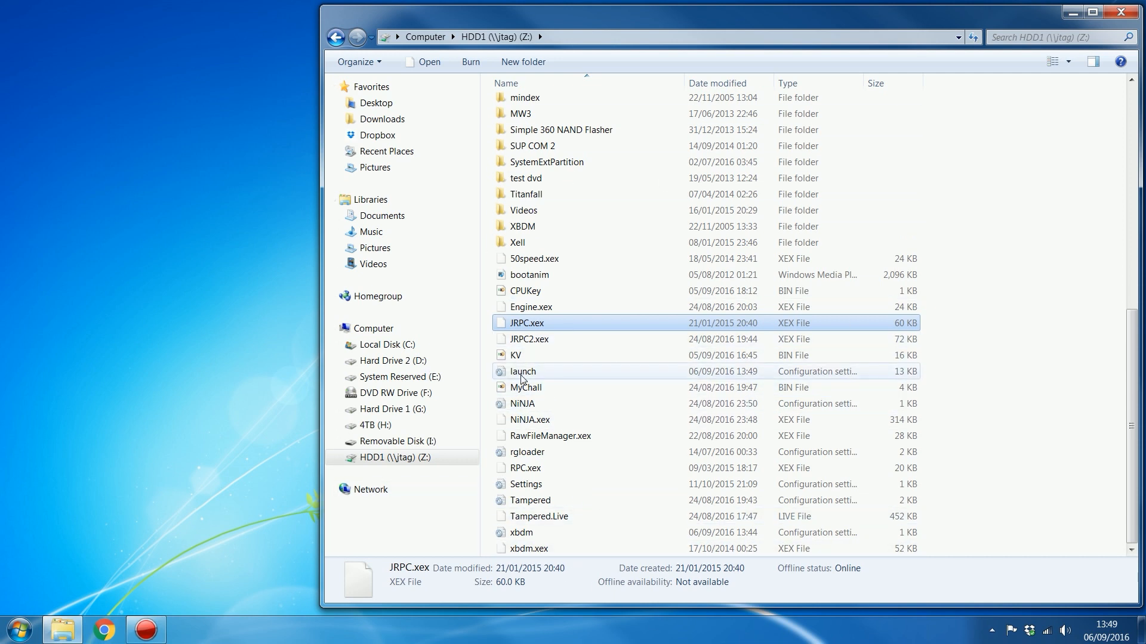
- Edit launch in Notepad so plugin3 = Hdd:\JRPC.xex
{"action": "double_click", "coordinate": [522, 372]}
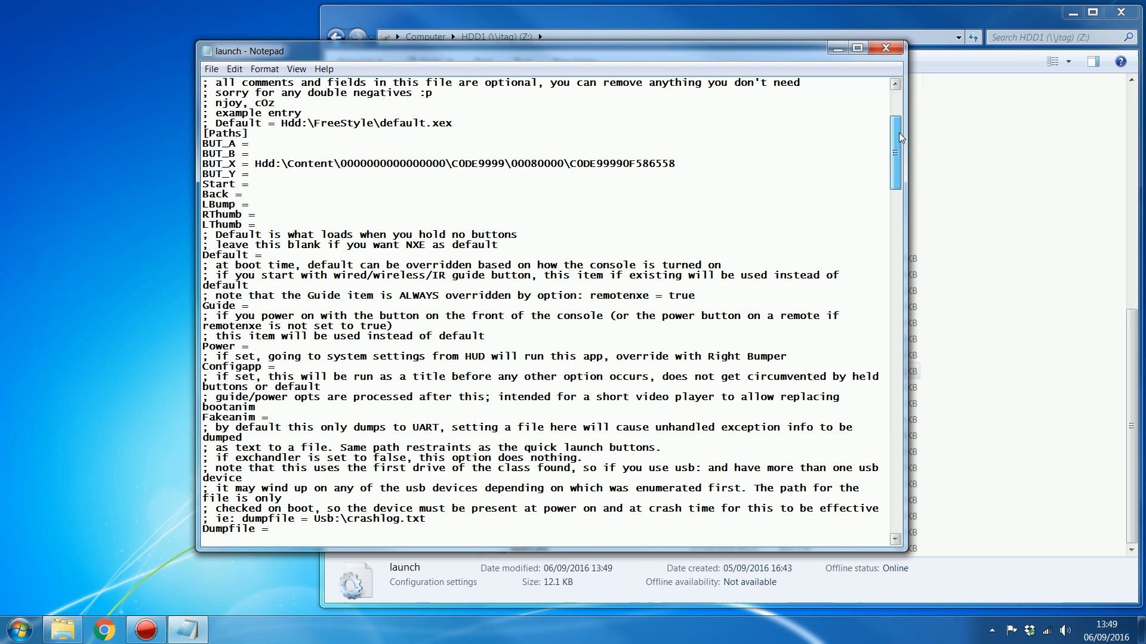
{"action": "scroll", "scroll_direction": "down", "scroll_amount": 3}
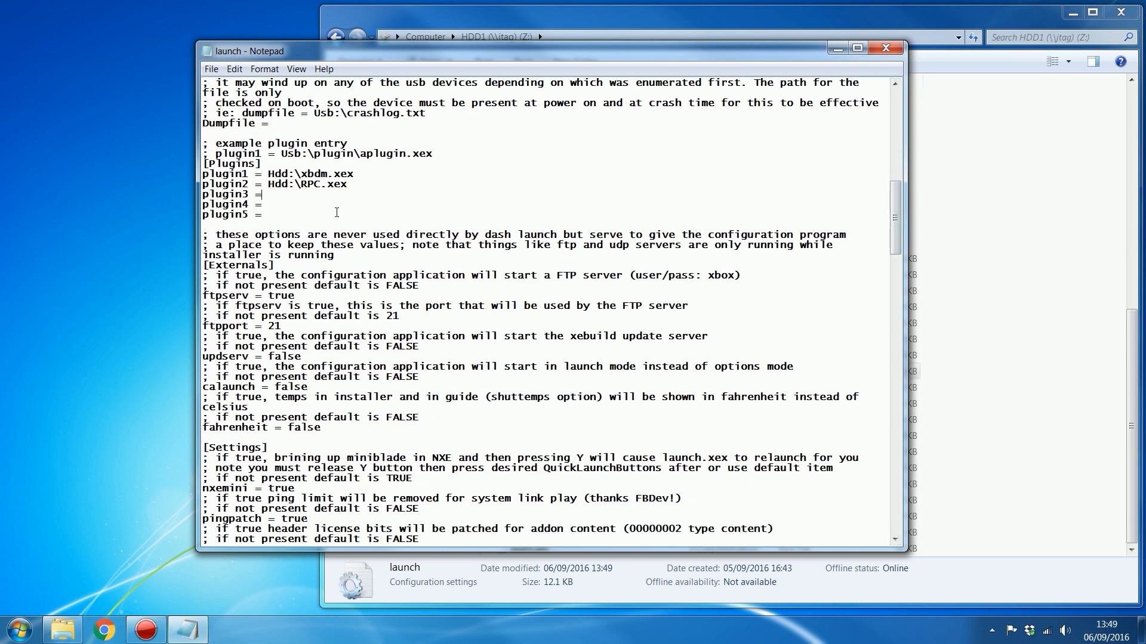
{"action": "type", "text": "Hd"}
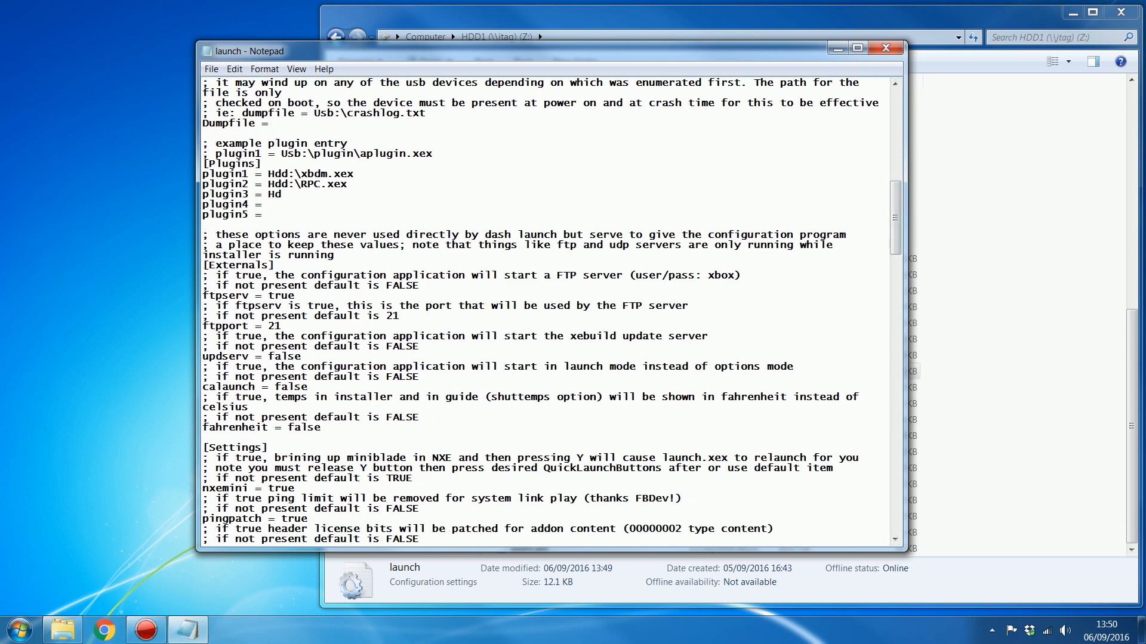
{"action": "type", "text": "d:JRPC"}
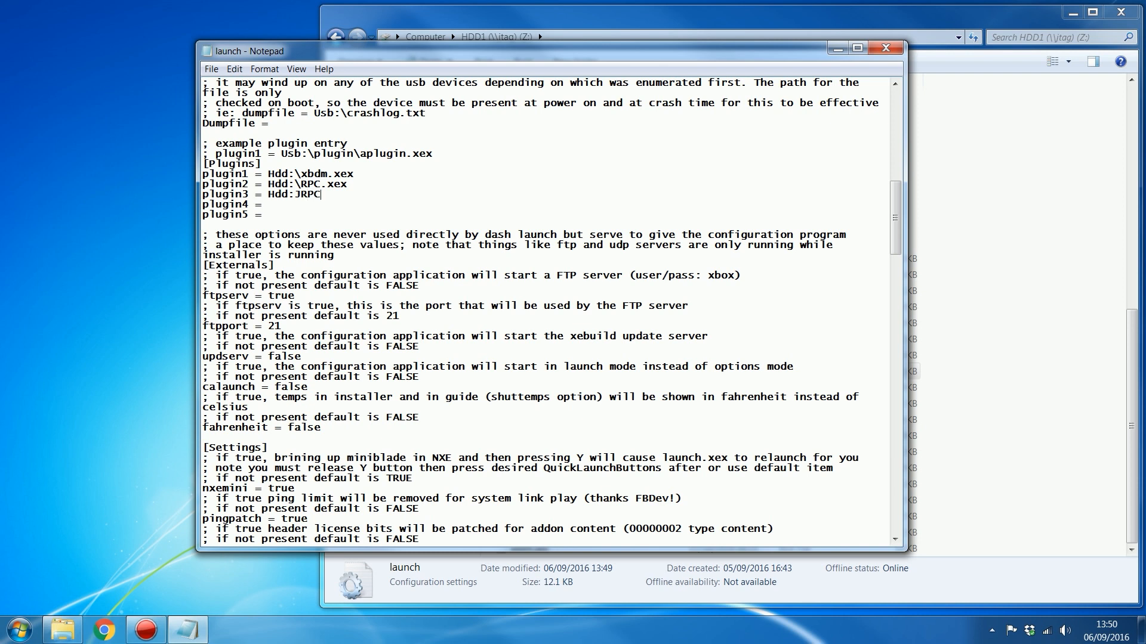
{"action": "type", "text": ".xex"}
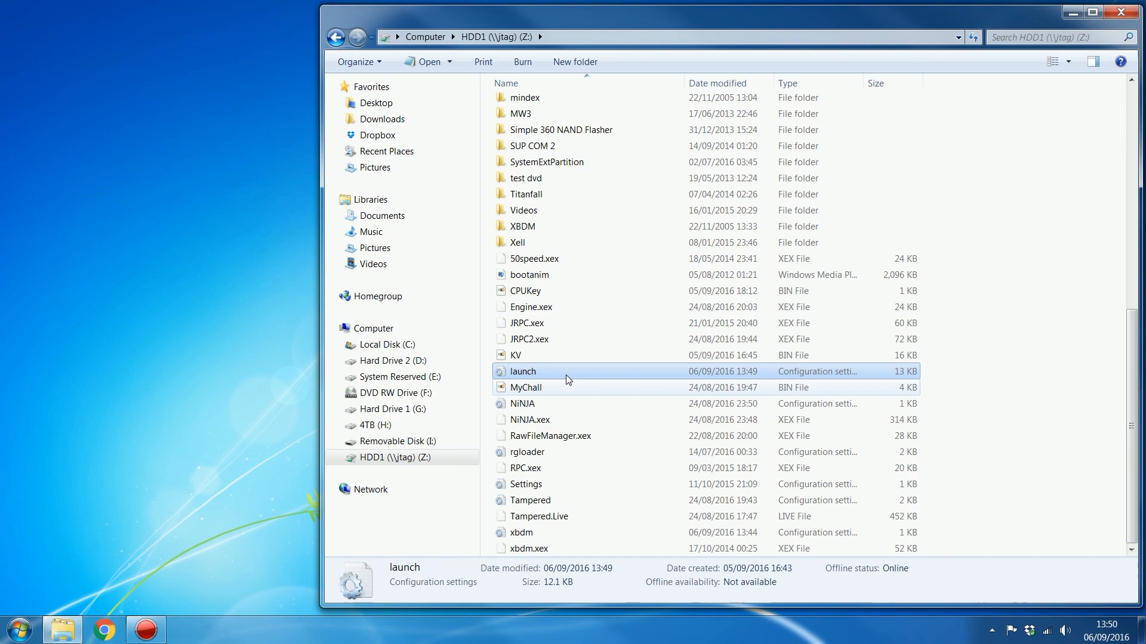
- Reopen launch to verify the saved plugin line, then close it
{"action": "double_click", "coordinate": [522, 371]}
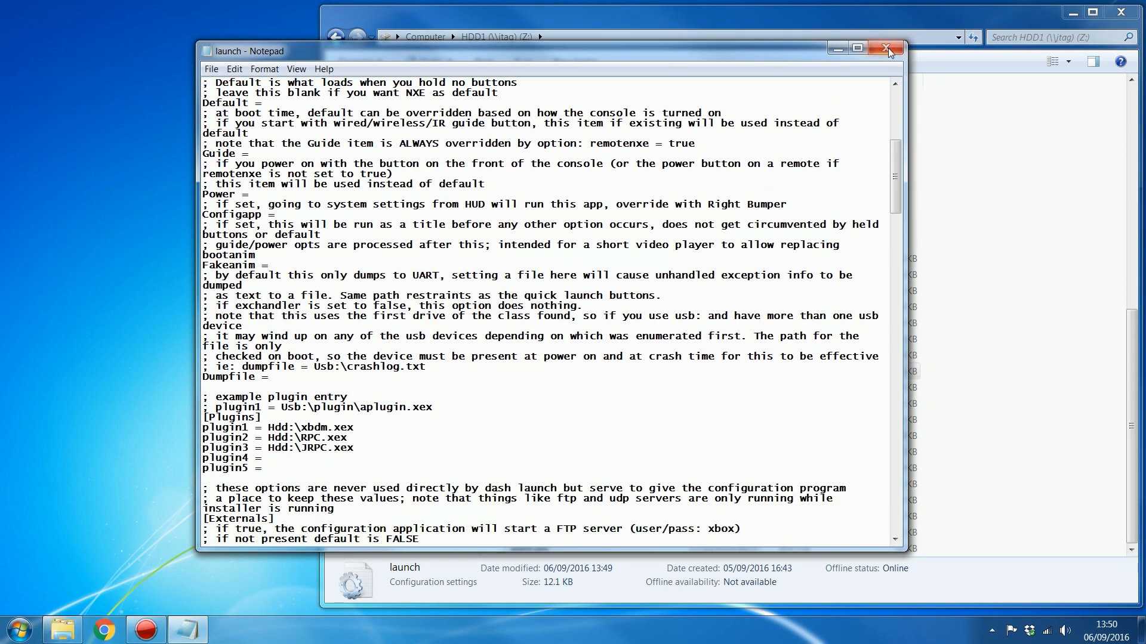
{"action": "left_click", "coordinate": [886, 48]}
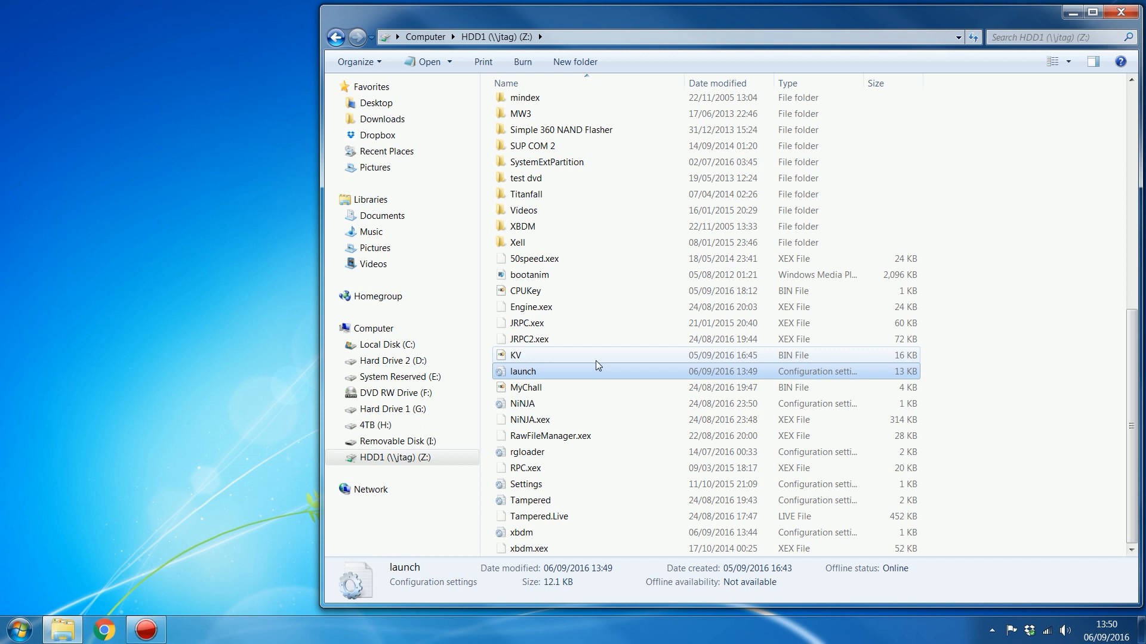
{"action": "mouse_move", "coordinate": [597, 365]}
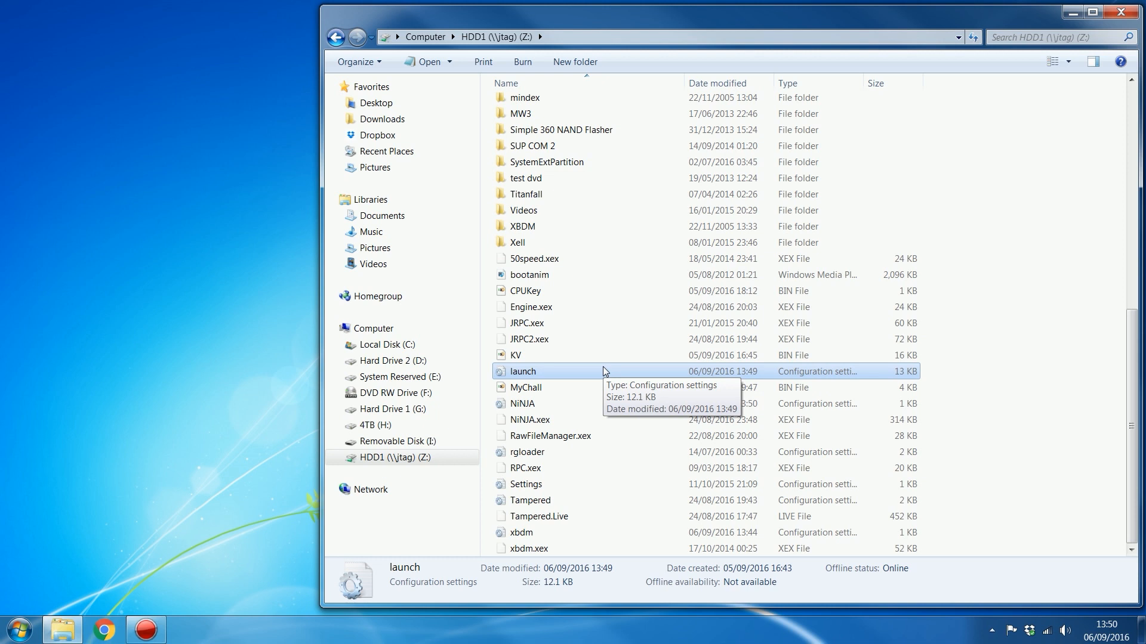
{"action": "mouse_move", "coordinate": [960, 322]}
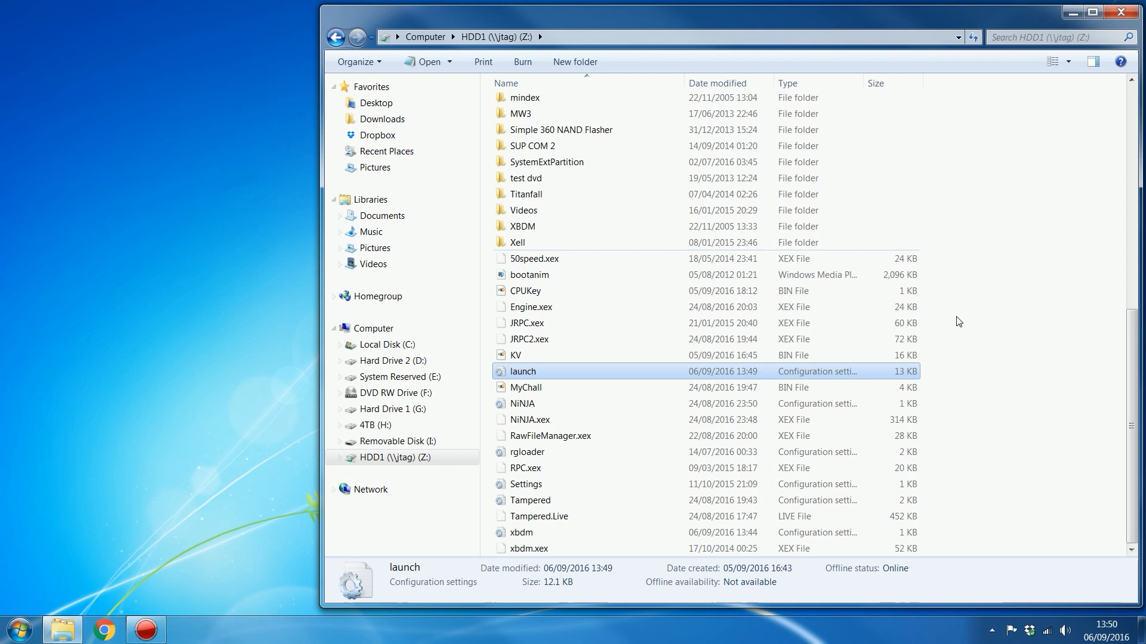
{"action": "mouse_move", "coordinate": [724, 475]}
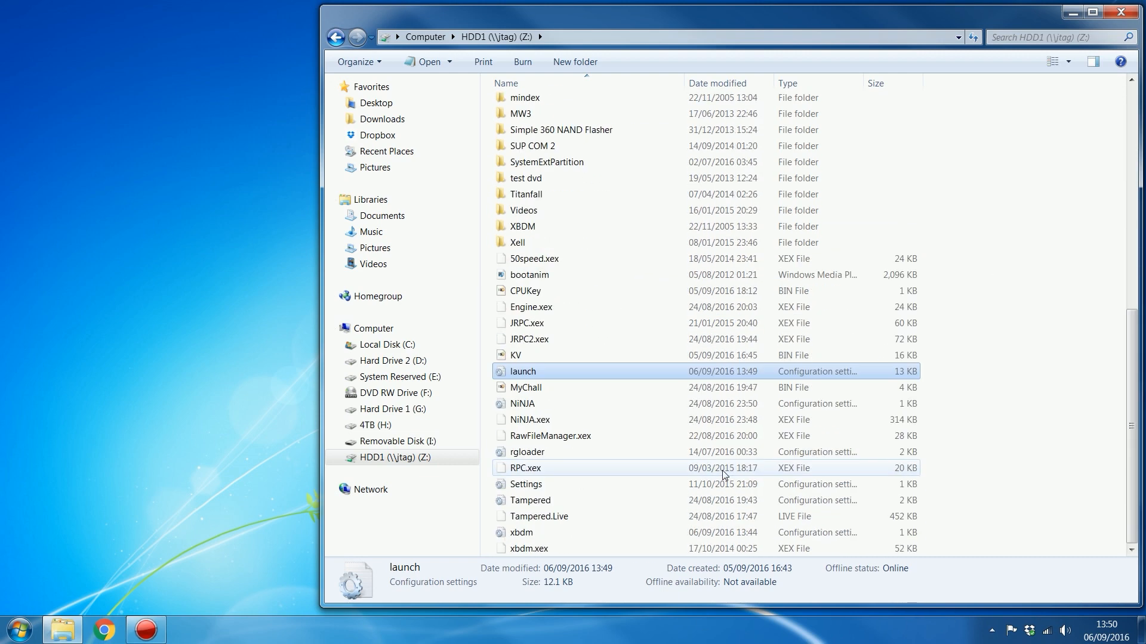
{"action": "mouse_move", "coordinate": [781, 439]}
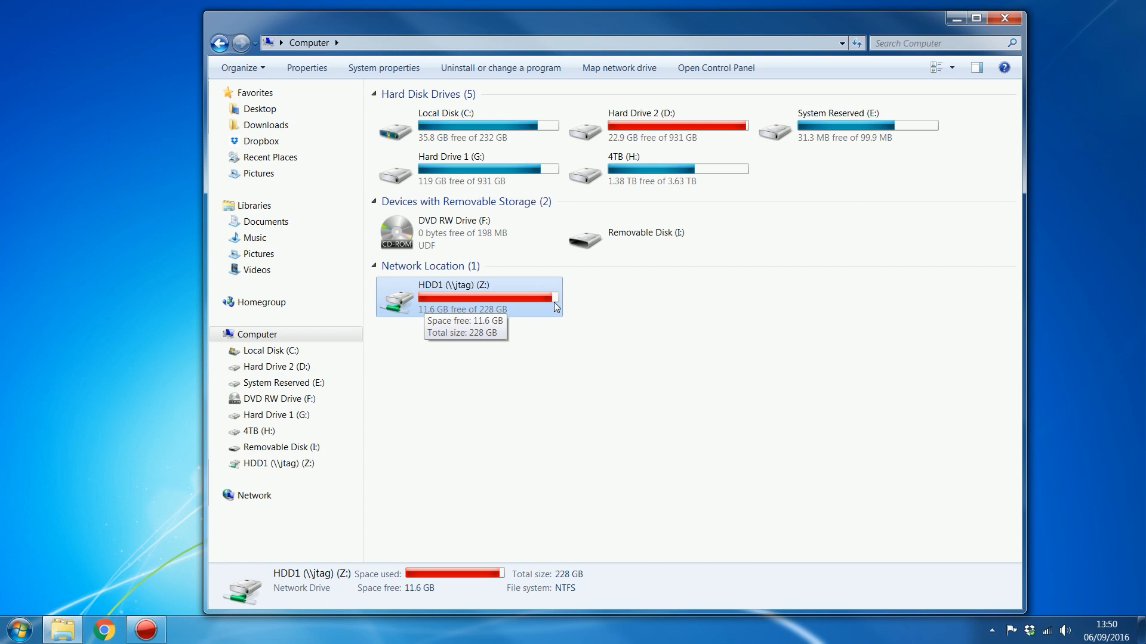
{"action": "mouse_move", "coordinate": [560, 363]}
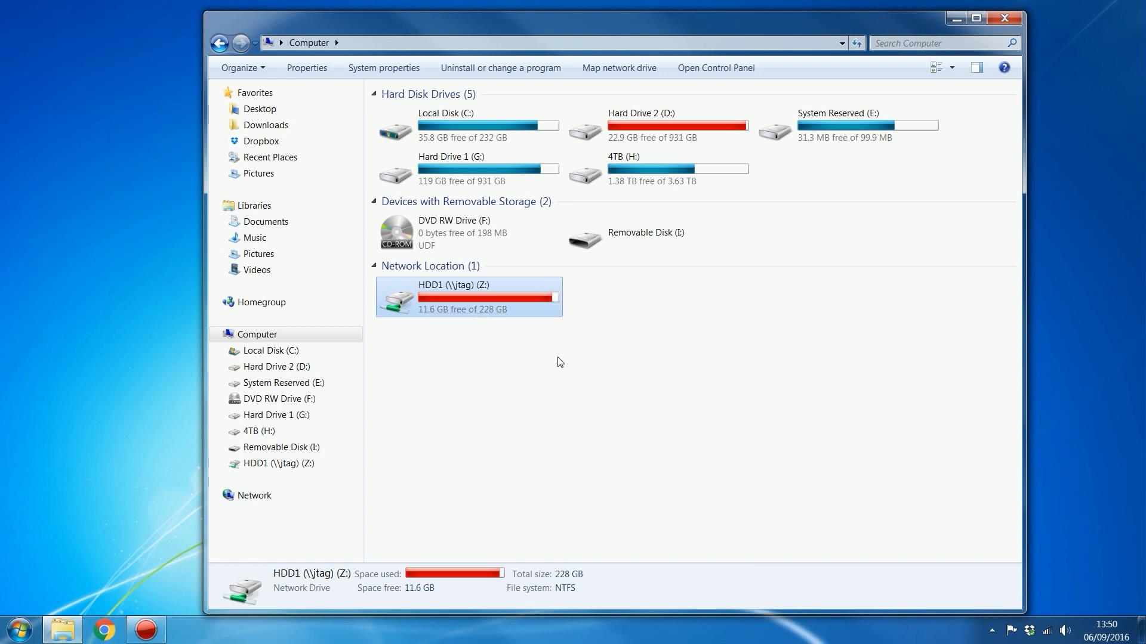
- Disconnect HDD1 (Z:) so the Map Xbox Drives script can remap HDD1, HDDX, USB0 as X:, Y:, Z:
{"action": "right_click", "coordinate": [466, 296]}
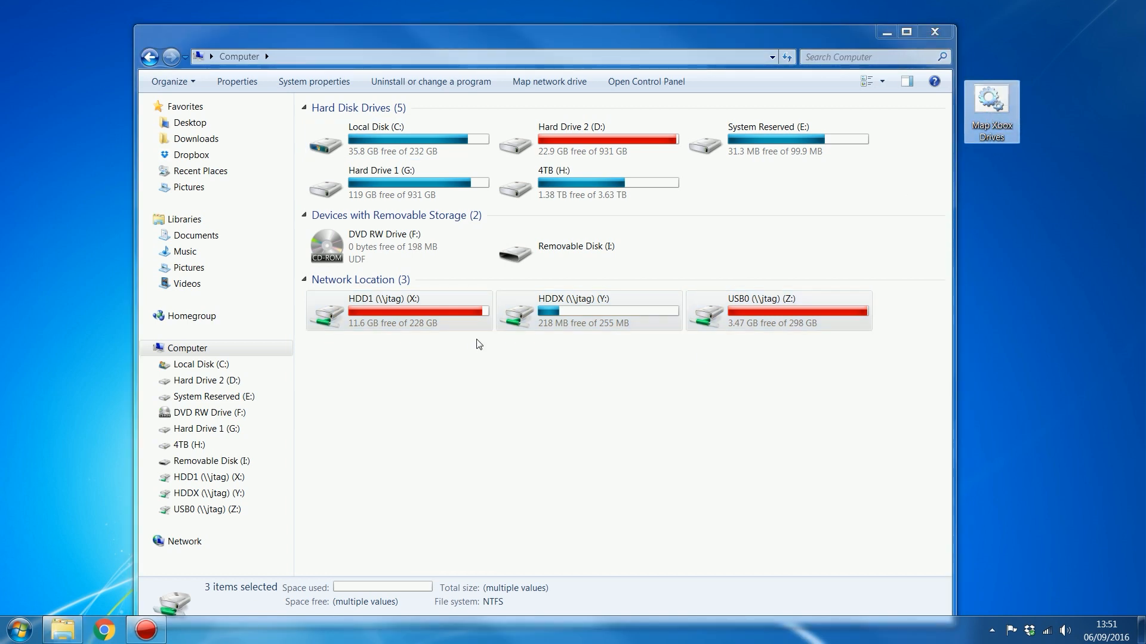
- Deselect the drives and bring up the Map Network Drive dialog proposing W:
{"action": "left_click", "coordinate": [392, 141]}
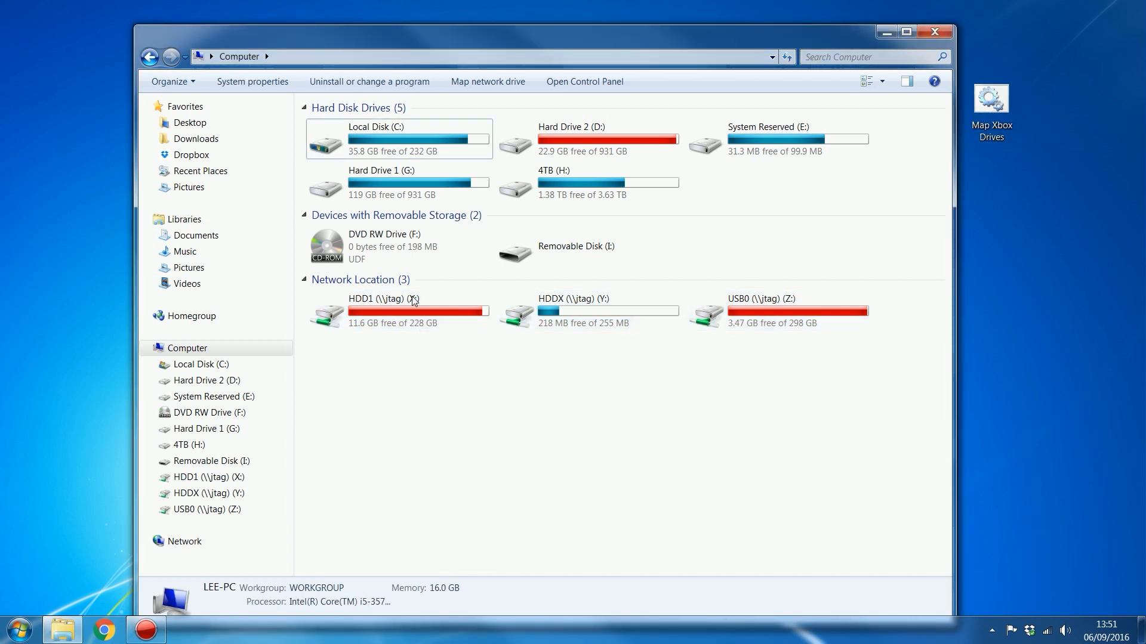
{"action": "mouse_move", "coordinate": [413, 308]}
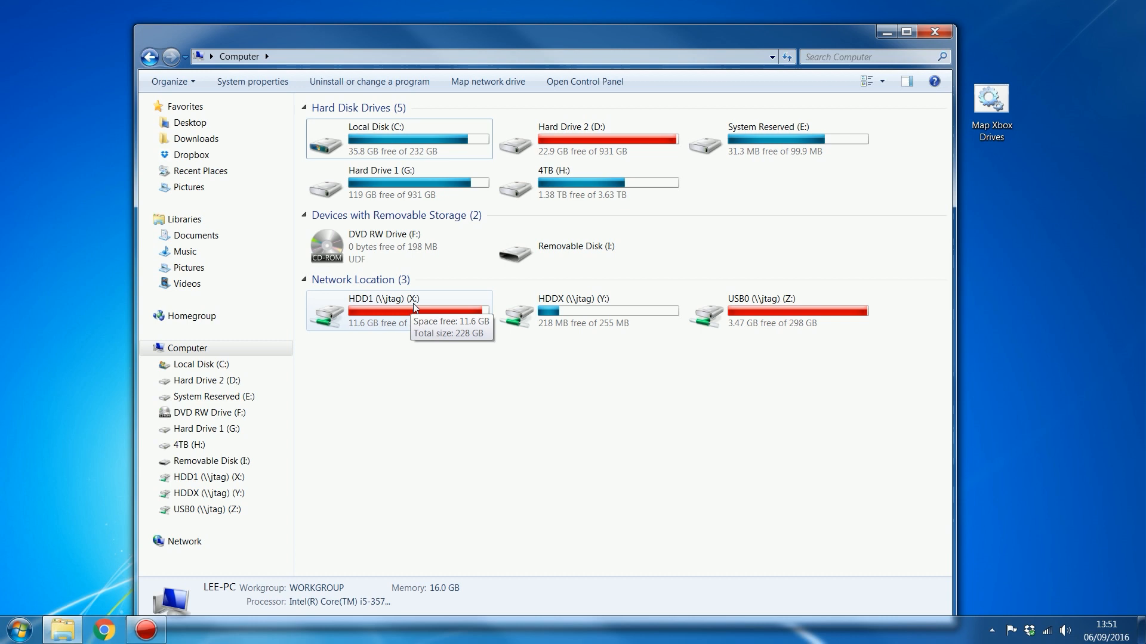
{"action": "mouse_move", "coordinate": [442, 379]}
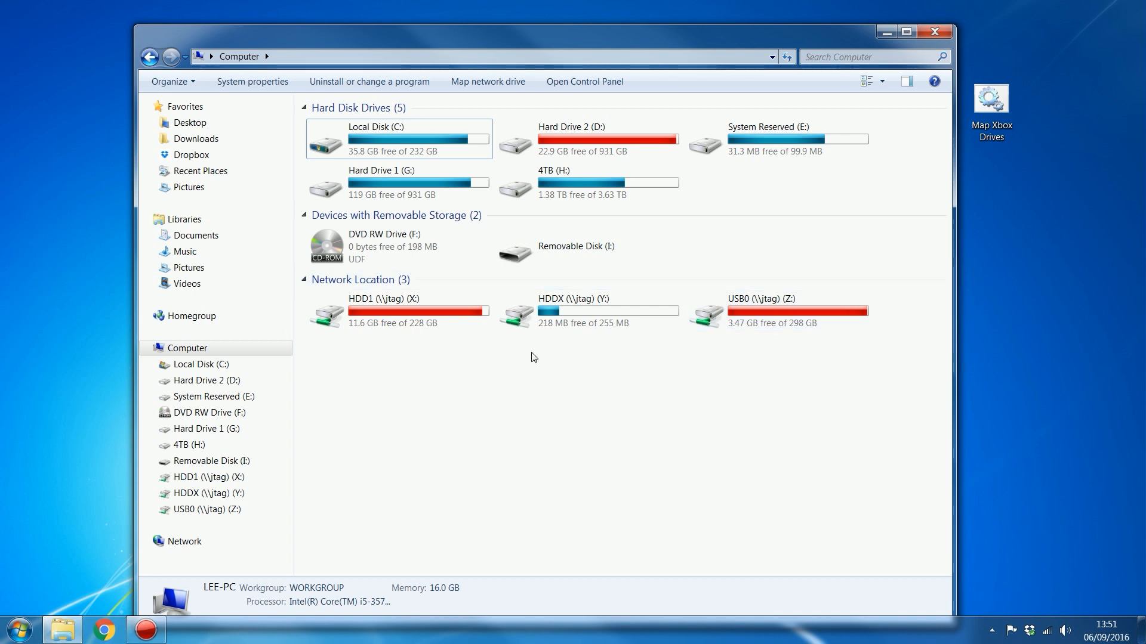
{"action": "mouse_move", "coordinate": [679, 100]}
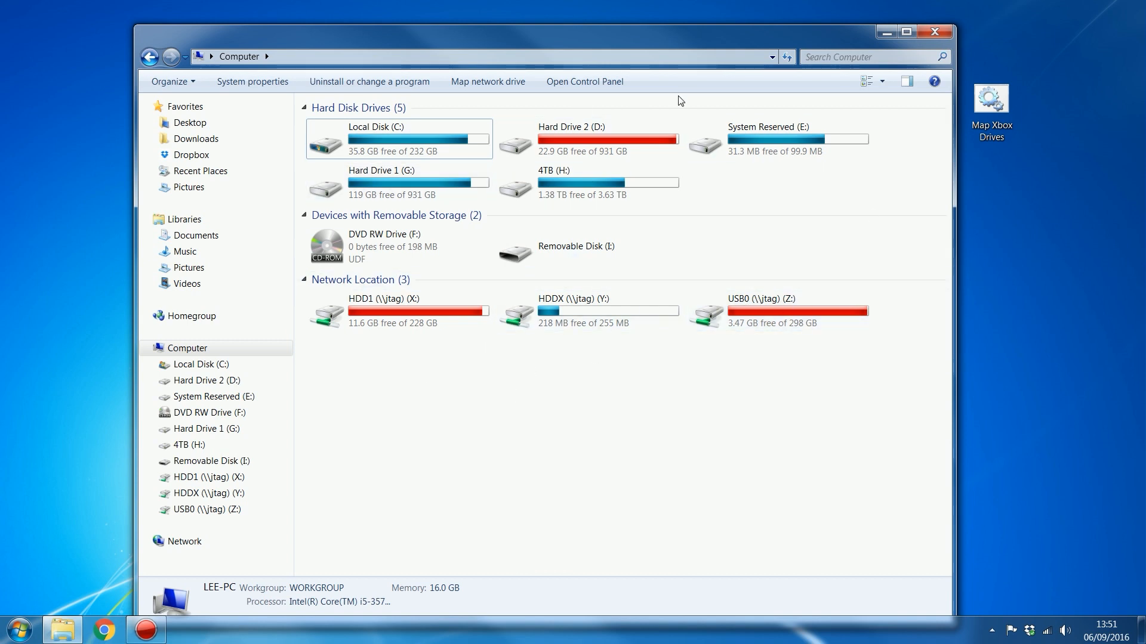
{"action": "mouse_move", "coordinate": [809, 389]}
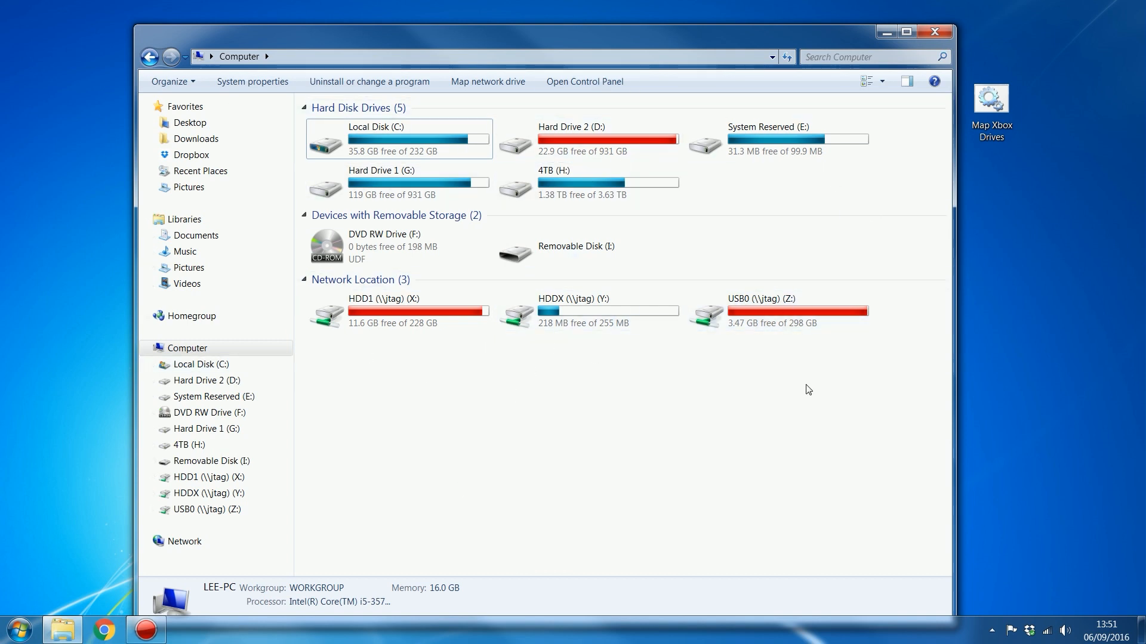
{"action": "mouse_move", "coordinate": [418, 222]}
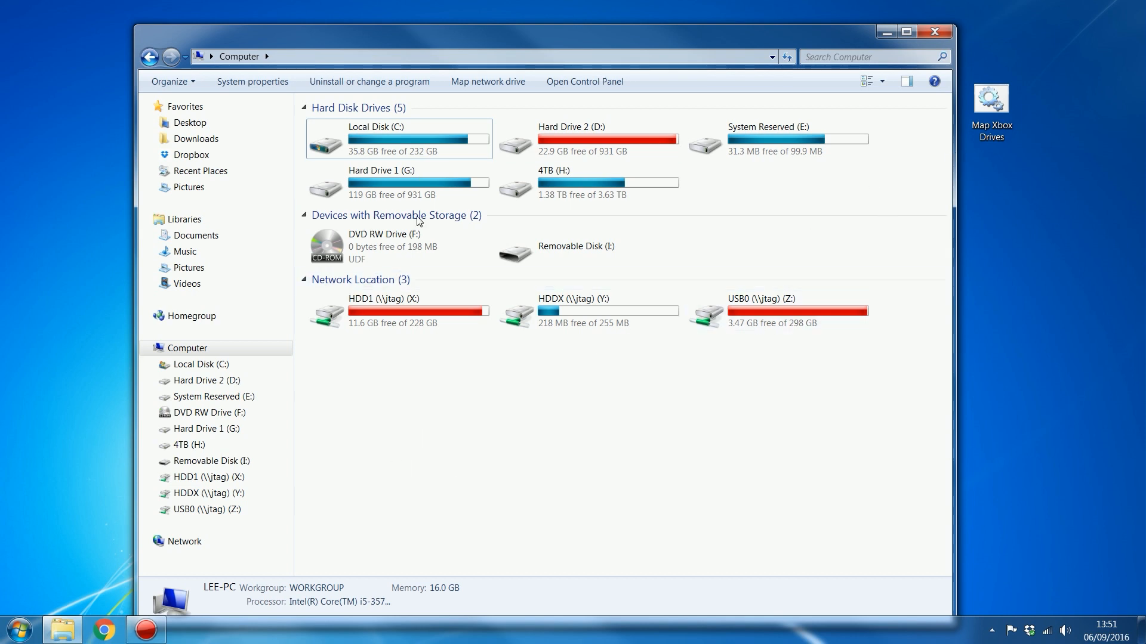
{"action": "left_click", "coordinate": [487, 82]}
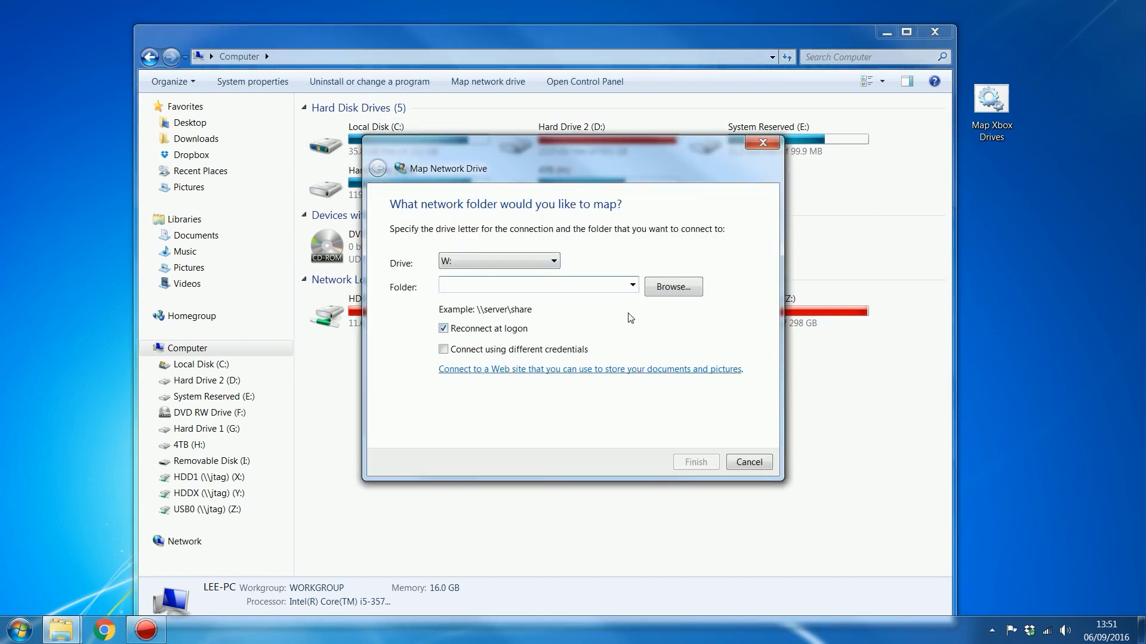